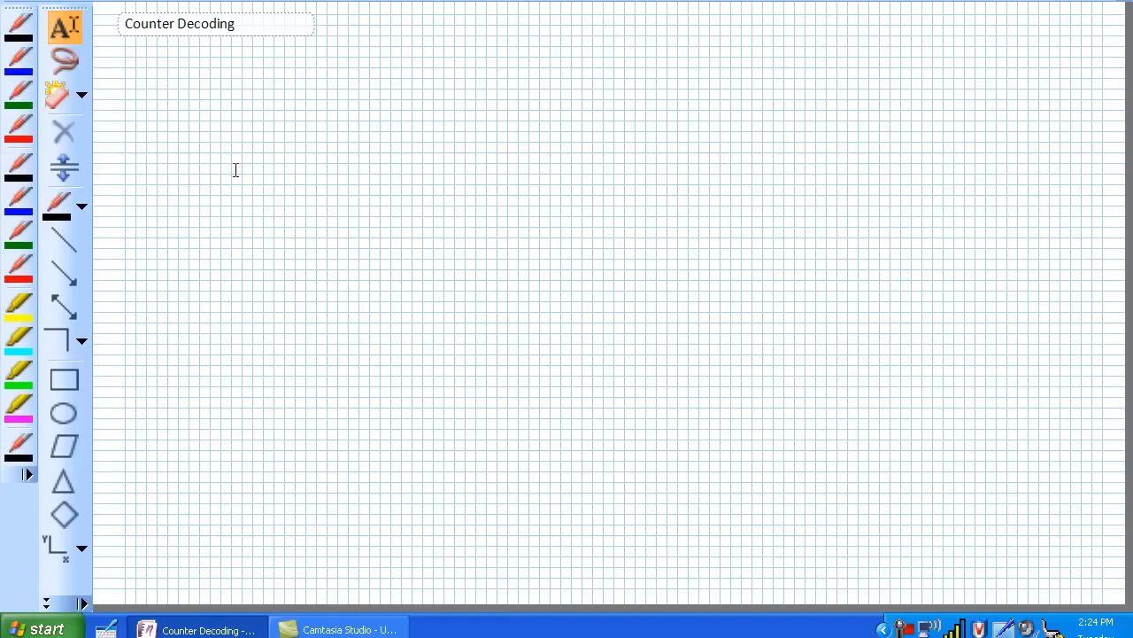
# Draw the rectangular counter block and write its label inside
pyautogui.moveTo(233, 106); pyautogui.dragTo(234, 186)
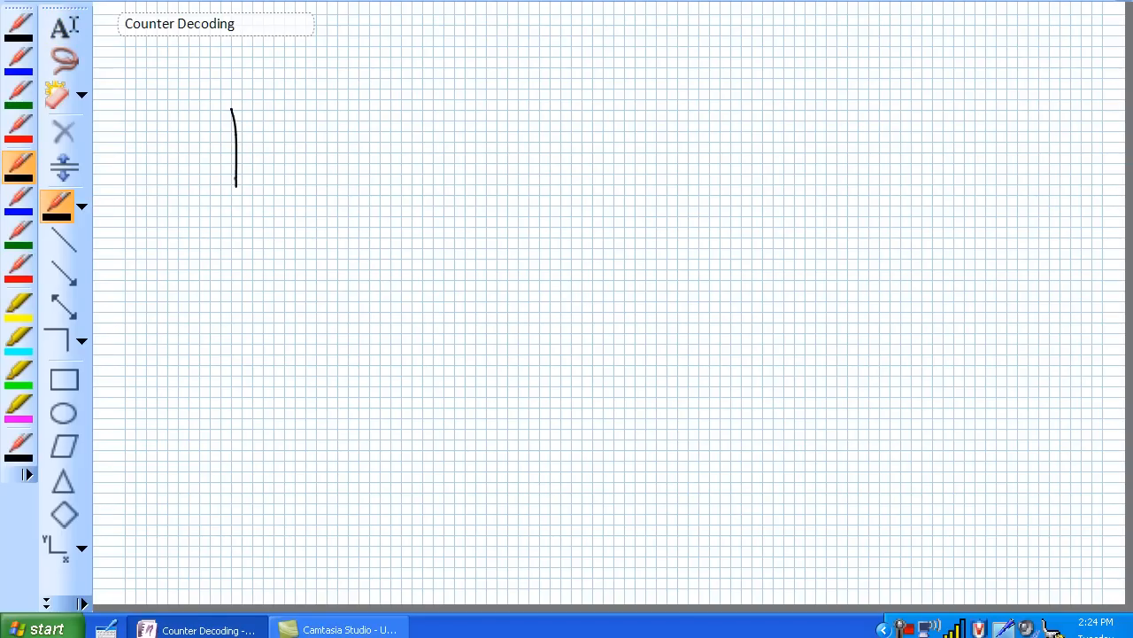
pyautogui.moveTo(233, 106); pyautogui.dragTo(345, 191)
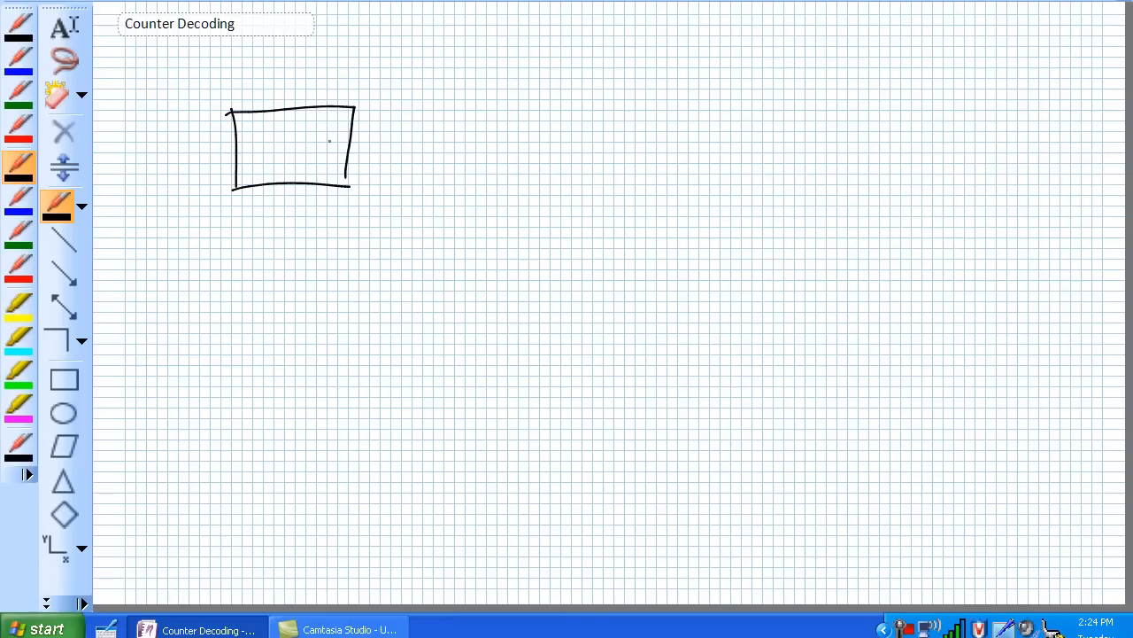
pyautogui.moveTo(312, 150); pyautogui.dragTo(328, 138)
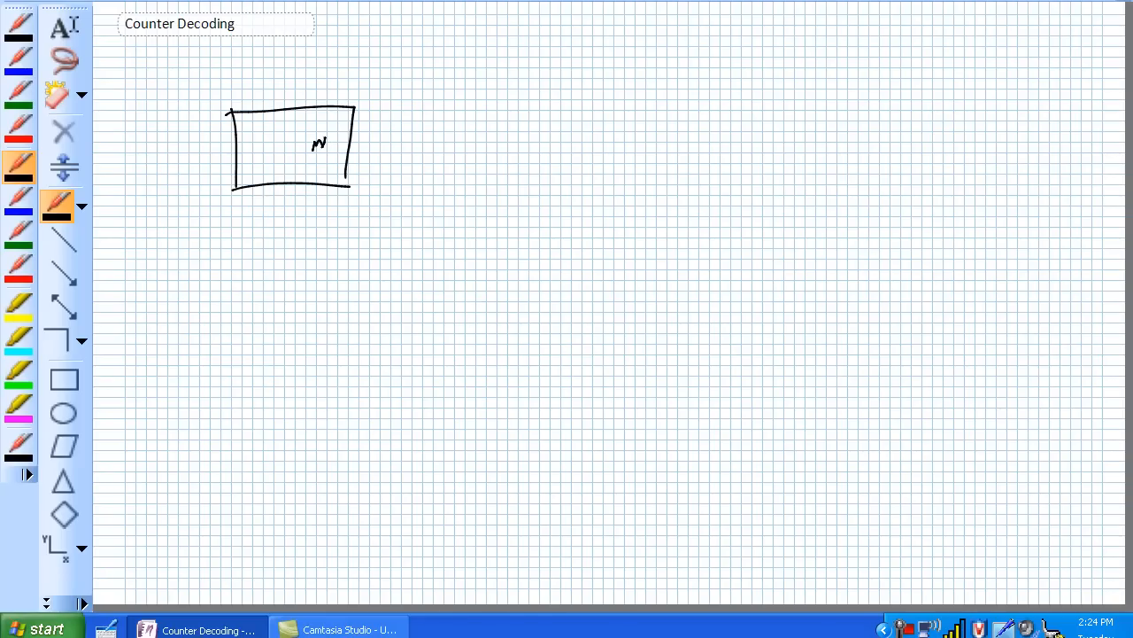
pyautogui.moveTo(309, 142); pyautogui.dragTo(336, 160)
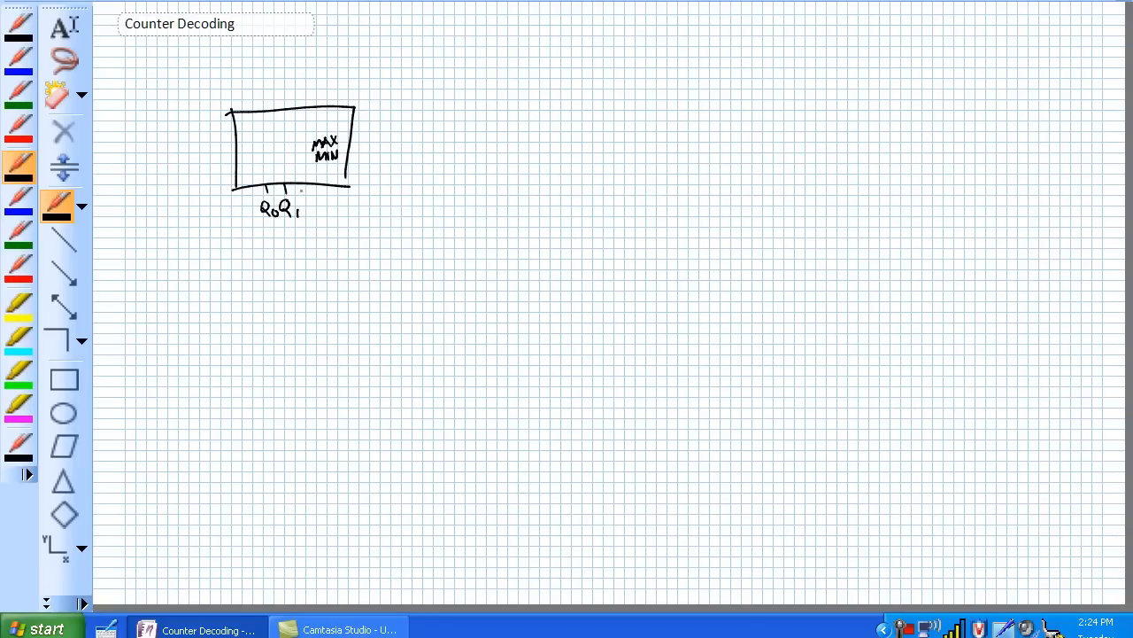
# Label the block's outputs Q0–Q3 and draw its output line marked 1
pyautogui.moveTo(301, 191); pyautogui.dragTo(318, 216)
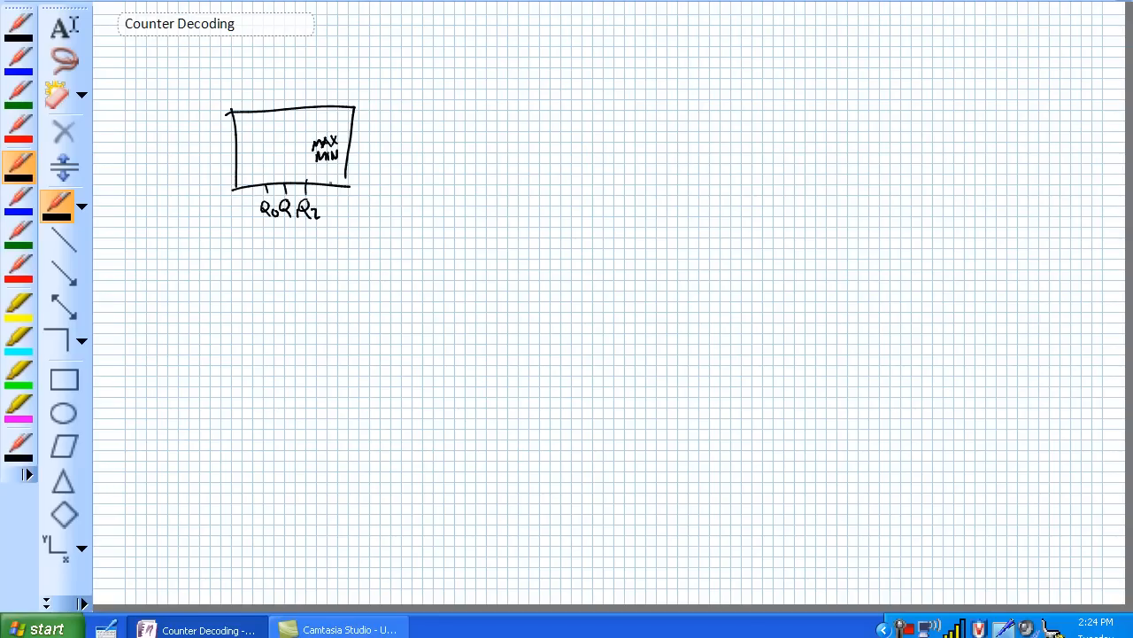
pyautogui.moveTo(322, 213); pyautogui.dragTo(345, 212)
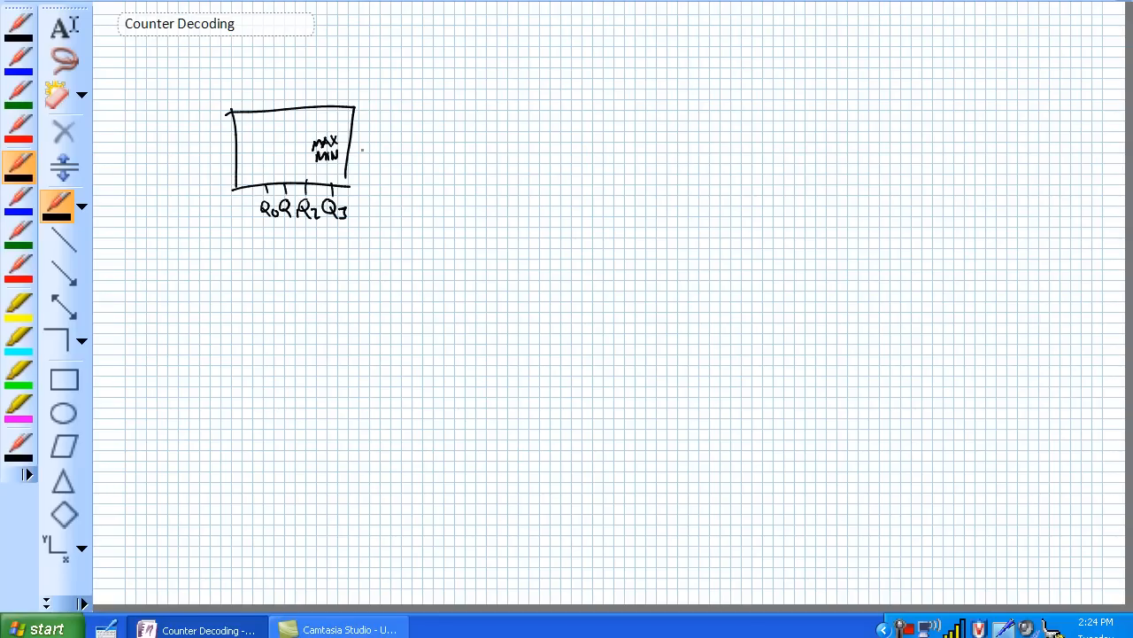
pyautogui.moveTo(354, 146); pyautogui.dragTo(381, 133)
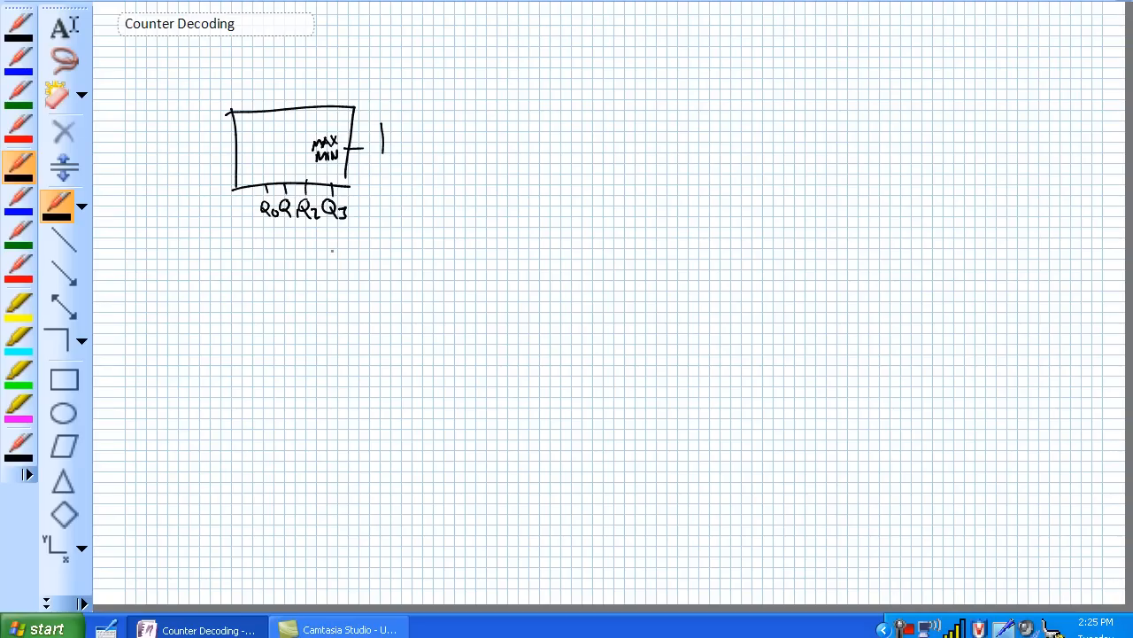
pyautogui.moveTo(281, 246); pyautogui.dragTo(335, 252)
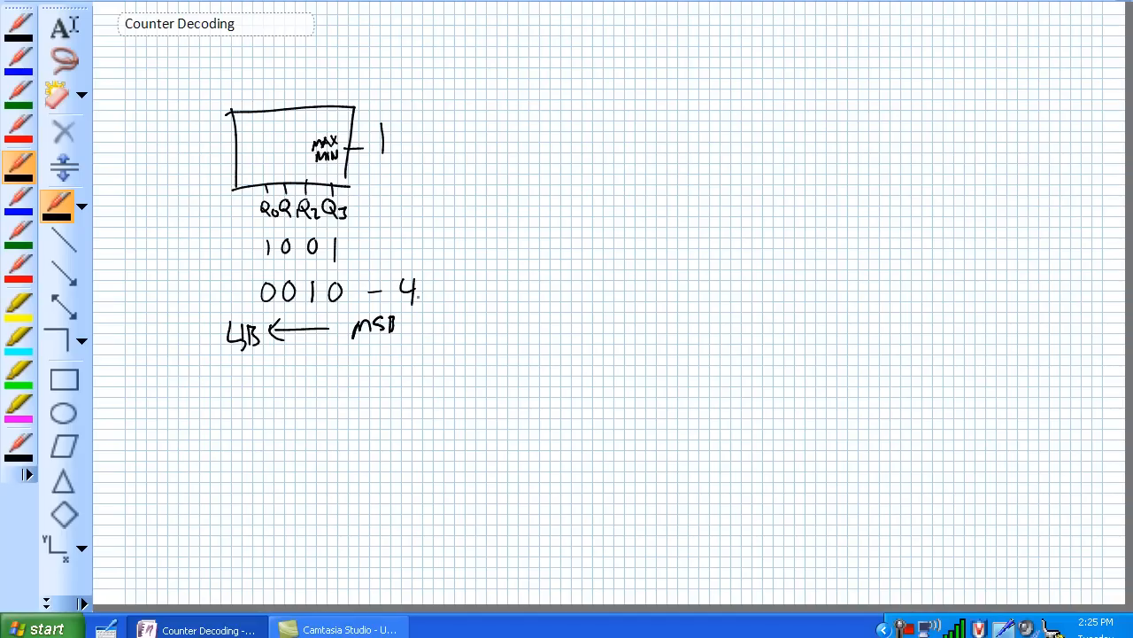
# Draw the decoding AND gate with inputs labelled Q3–Q0 and inversion bubbles
pyautogui.moveTo(528, 219); pyautogui.dragTo(528, 273)
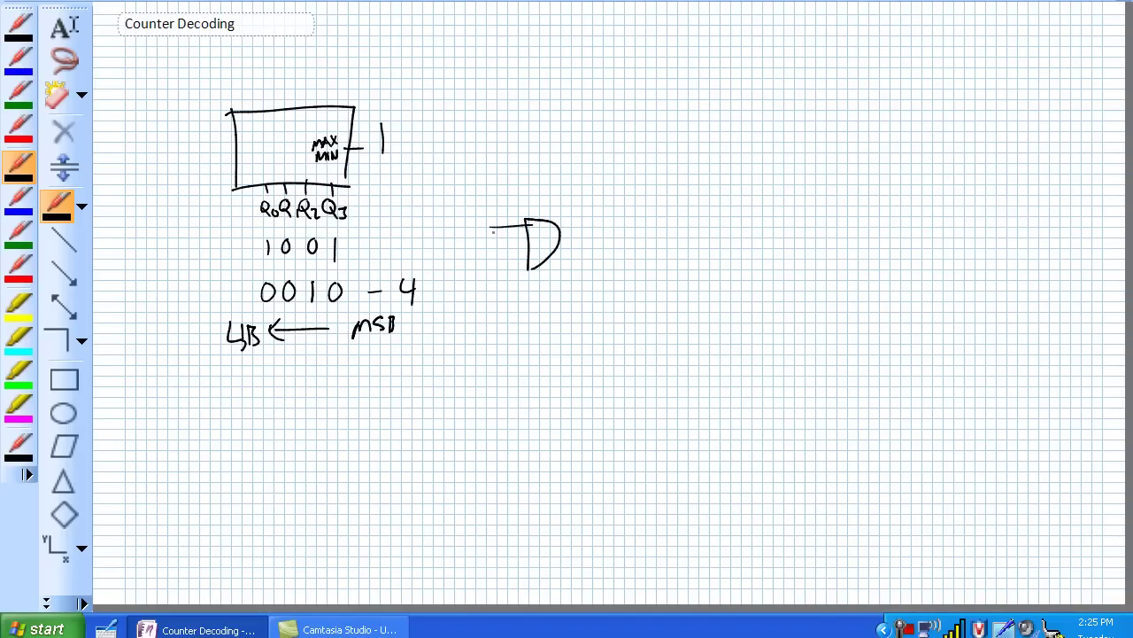
pyautogui.moveTo(492, 238); pyautogui.dragTo(517, 244)
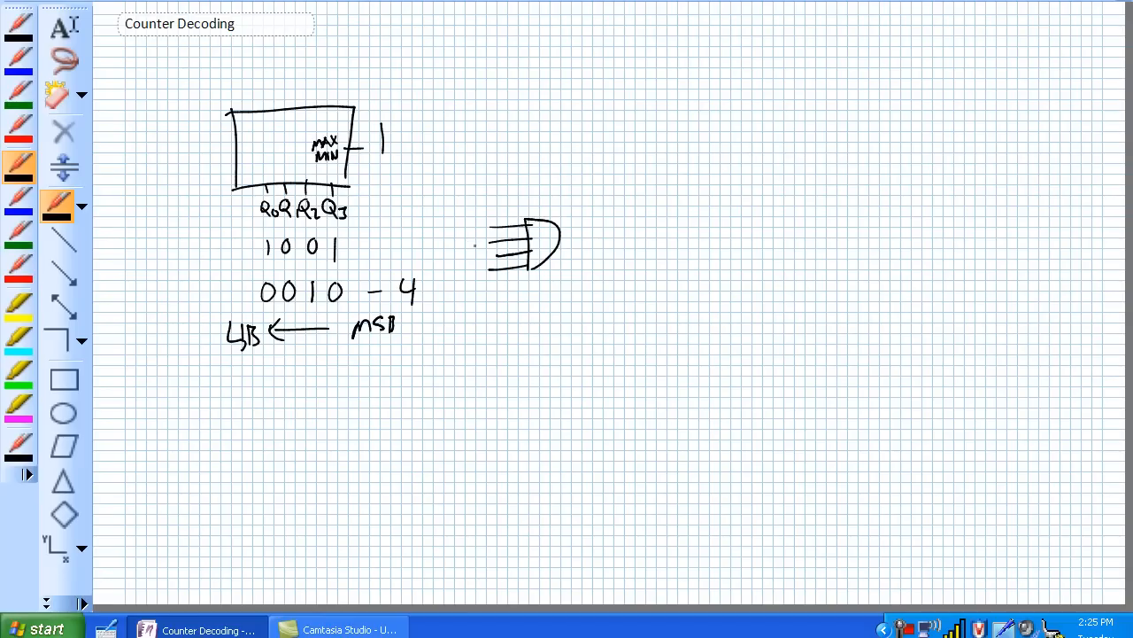
pyautogui.moveTo(464, 232); pyautogui.dragTo(496, 232)
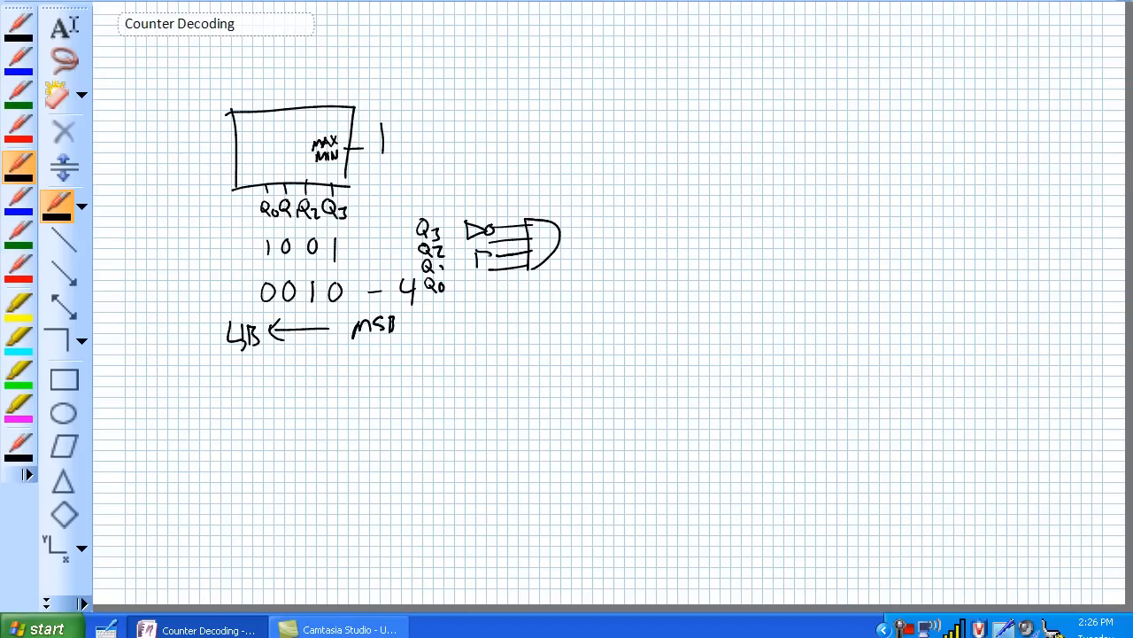
pyautogui.moveTo(478, 257); pyautogui.dragTo(488, 274)
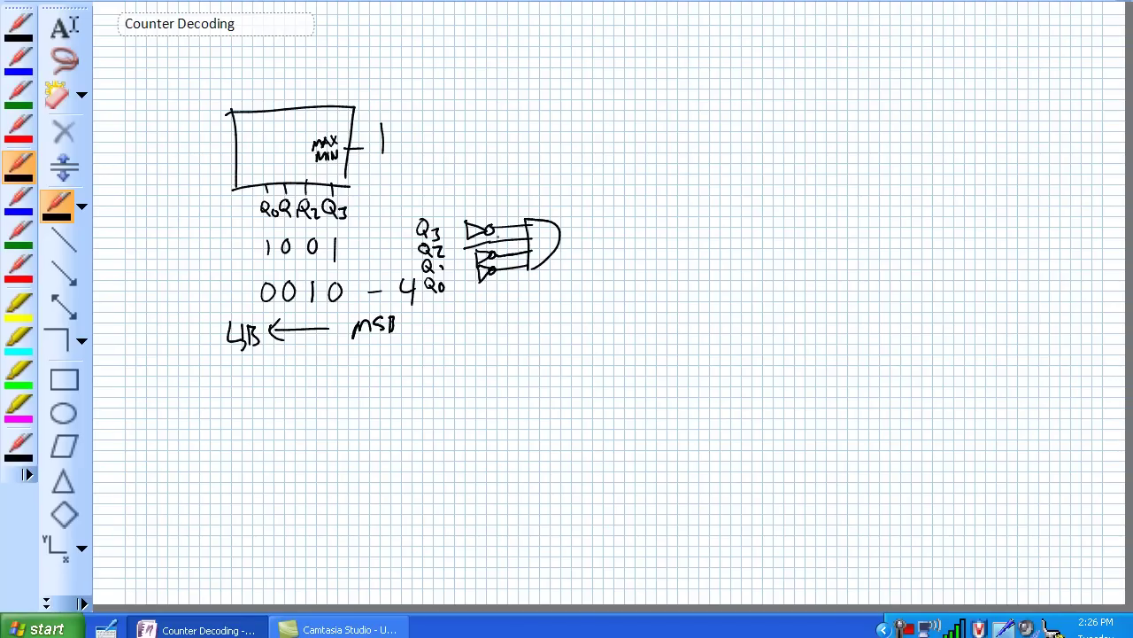
# Mark the gate output 1, write 0 1 0 0 beside the inputs, and redraw the gate with one input line
pyautogui.moveTo(563, 232); pyautogui.dragTo(623, 219)
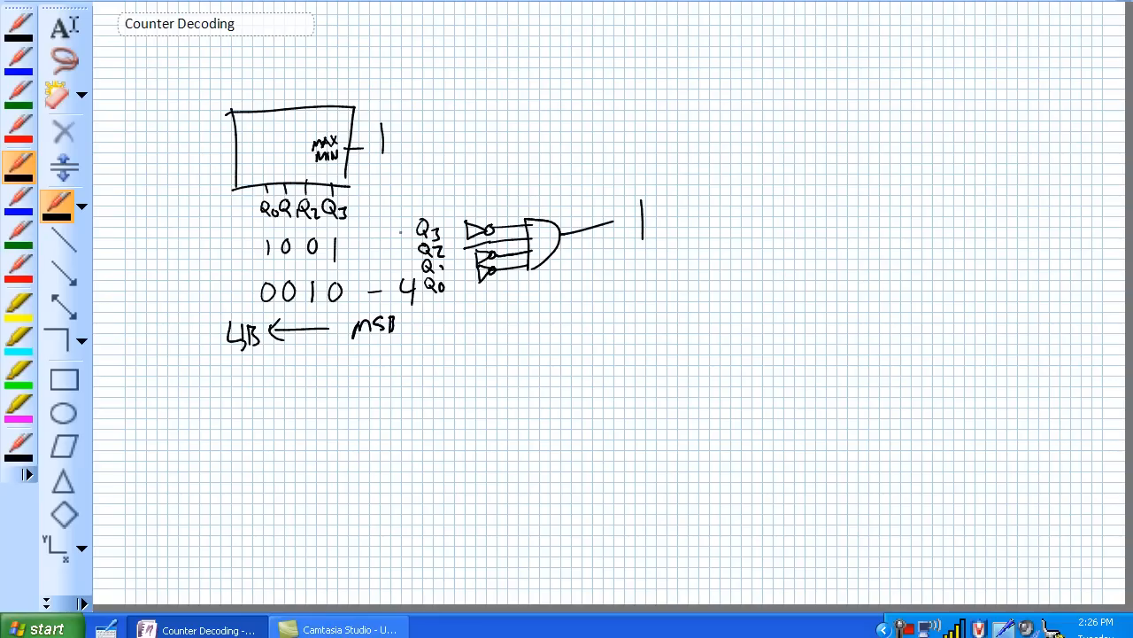
pyautogui.moveTo(397, 226); pyautogui.dragTo(404, 283)
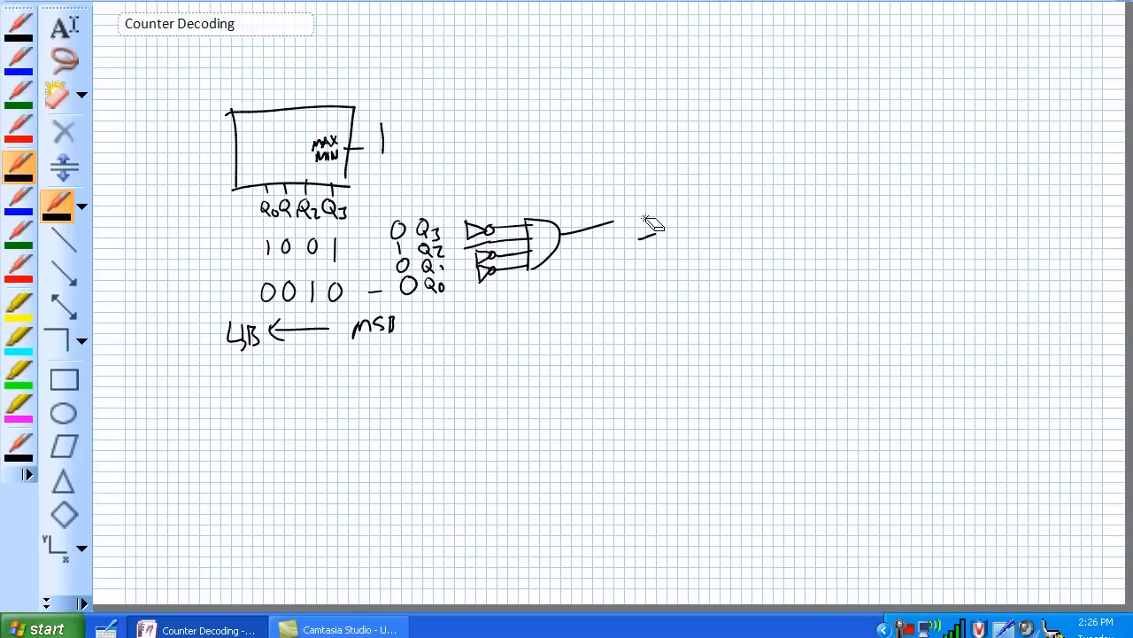
pyautogui.moveTo(610, 221); pyautogui.dragTo(652, 216)
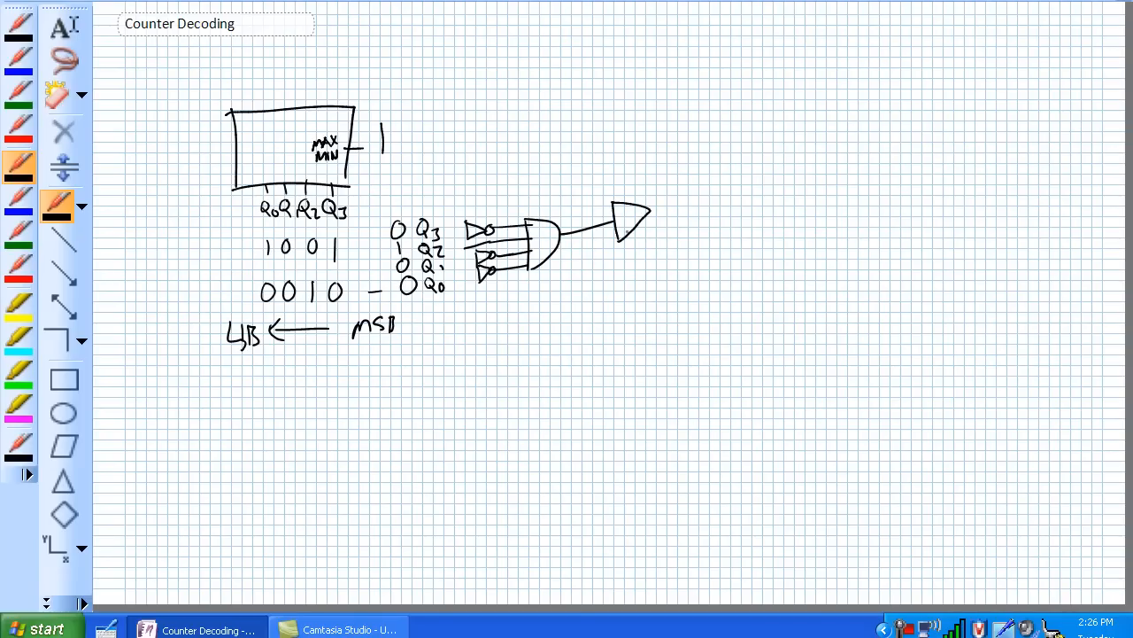
pyautogui.moveTo(611, 221); pyautogui.dragTo(726, 186)
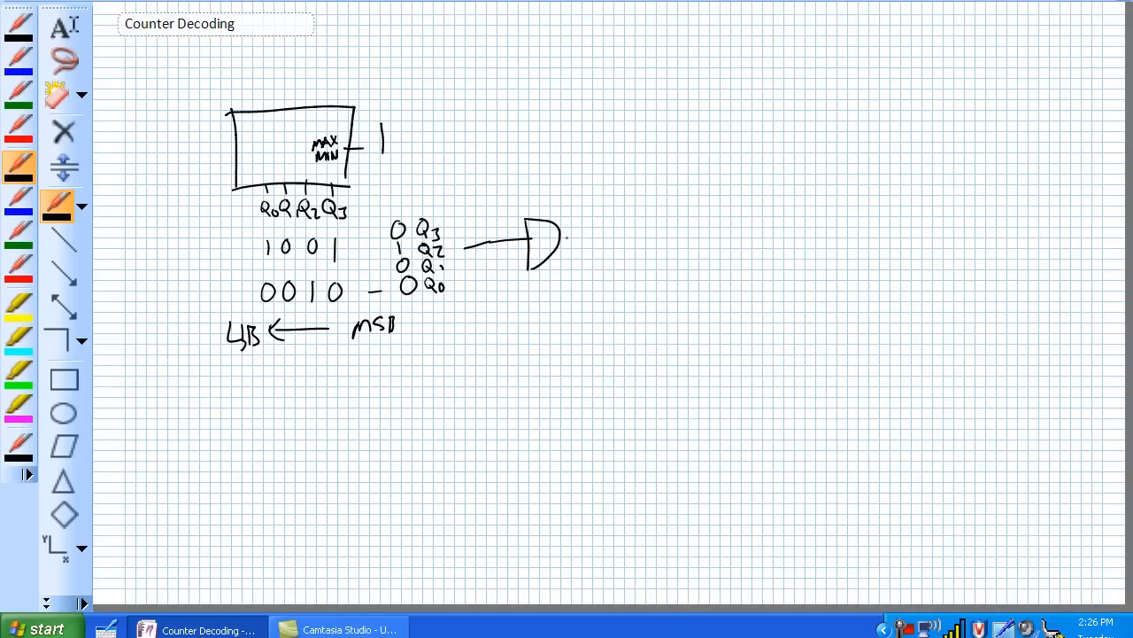
# Extend the gate output marked 1 and list rows 0101, 0110, 0111 to its right
pyautogui.moveTo(567, 232); pyautogui.dragTo(611, 228)
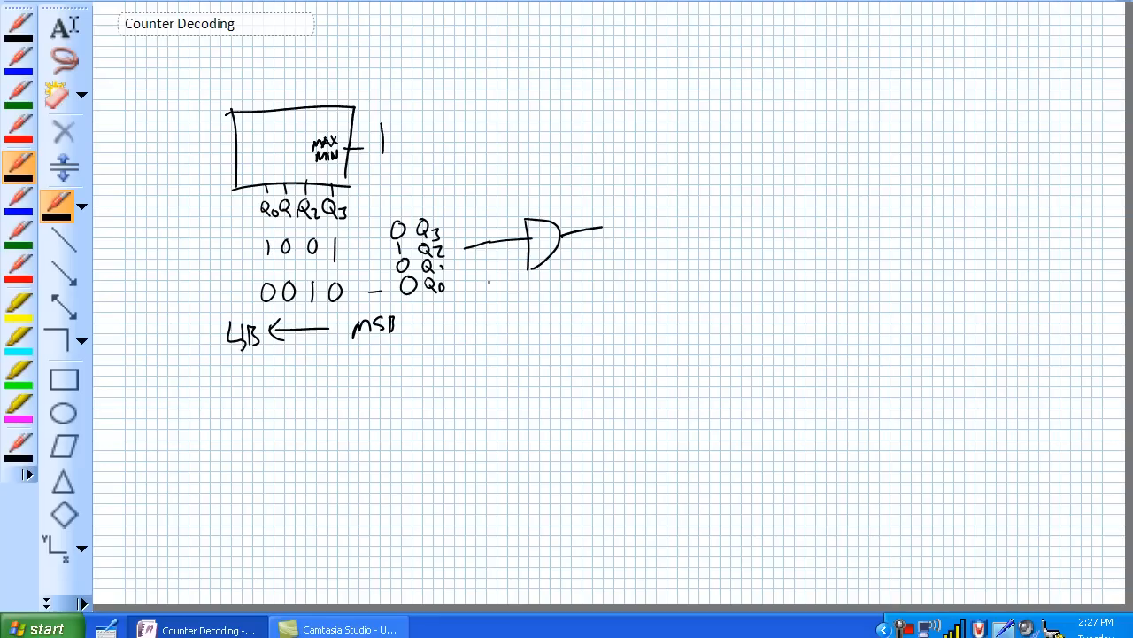
pyautogui.moveTo(620, 204); pyautogui.dragTo(629, 239)
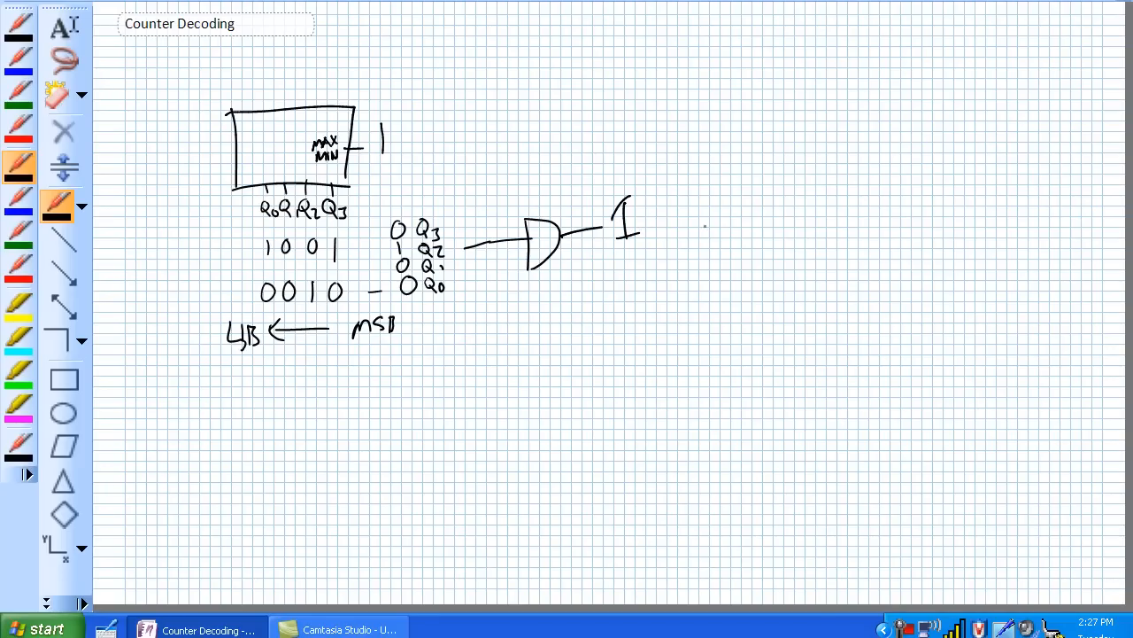
pyautogui.moveTo(687, 216); pyautogui.dragTo(761, 222)
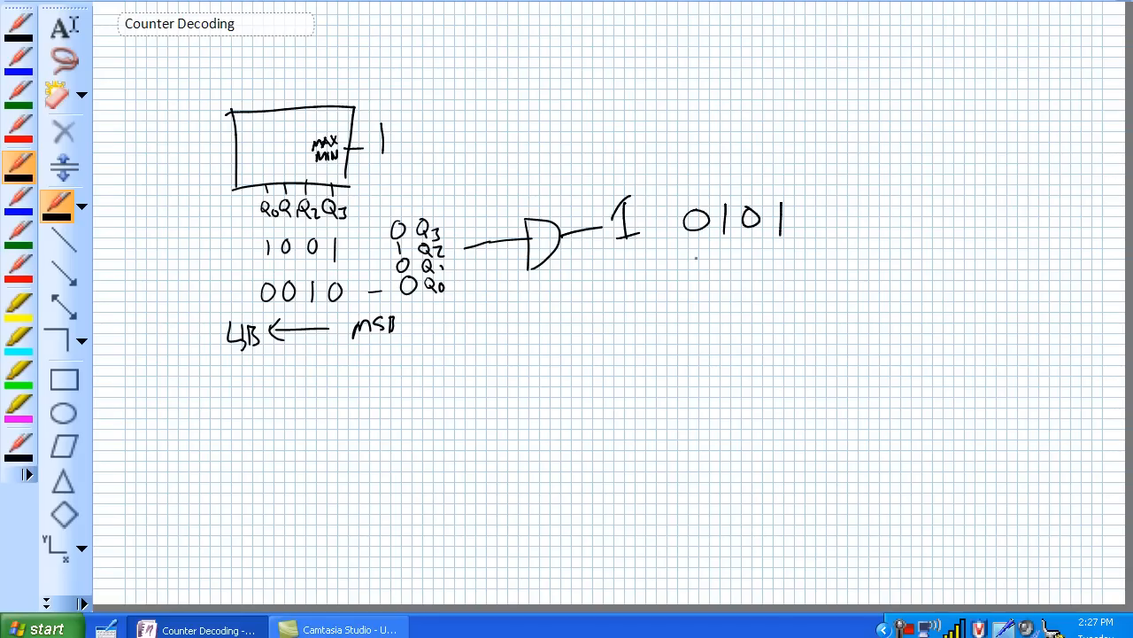
pyautogui.moveTo(699, 248); pyautogui.dragTo(688, 262)
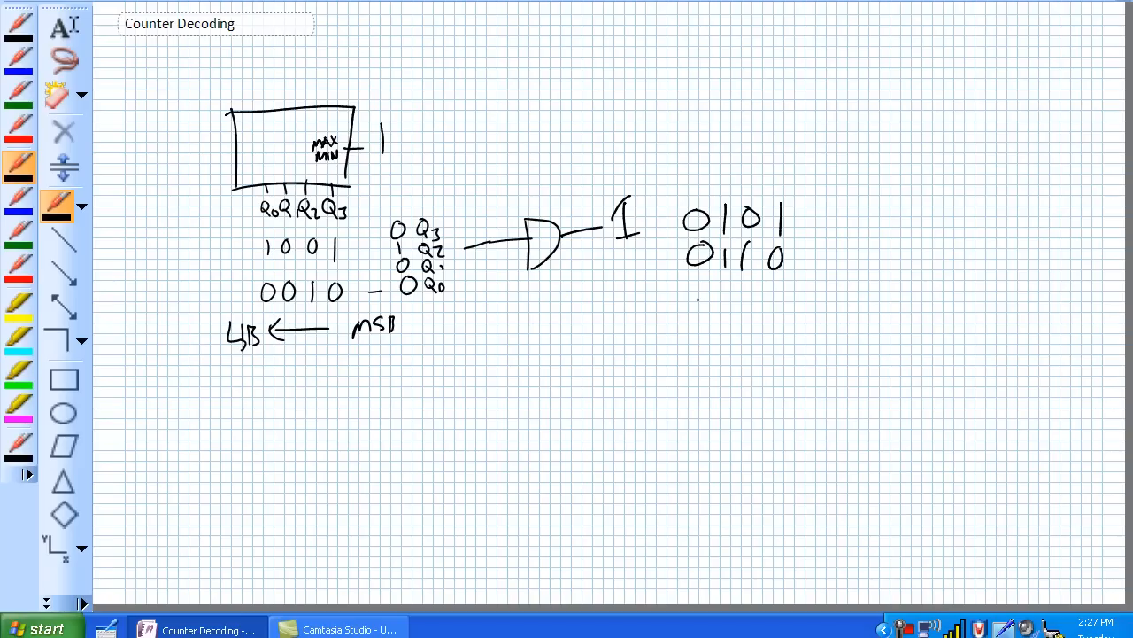
pyautogui.moveTo(690, 297); pyautogui.dragTo(793, 297)
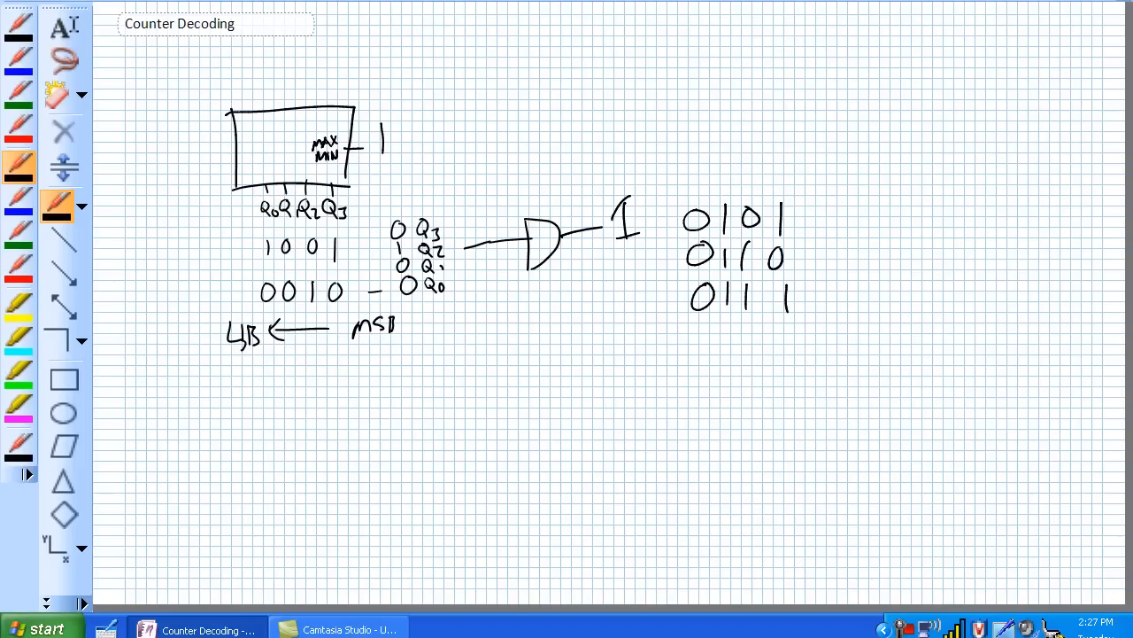
# Write the header Q̄3 Q2 Q̄1 Q0 with an arrow above the rows
pyautogui.moveTo(717, 120); pyautogui.dragTo(729, 186)
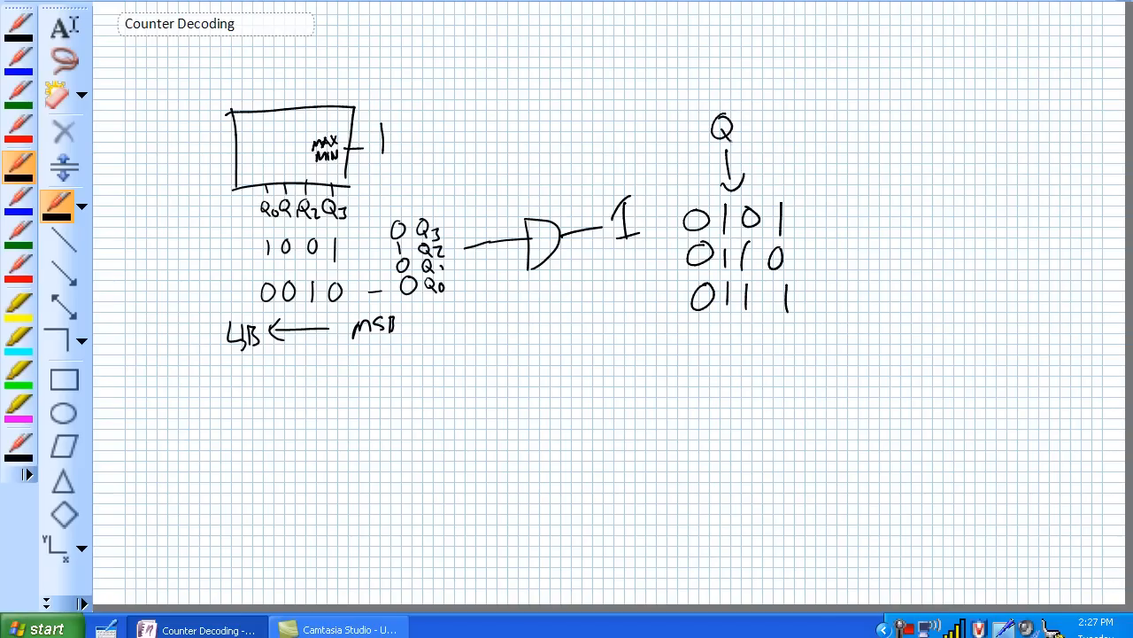
pyautogui.write('2')
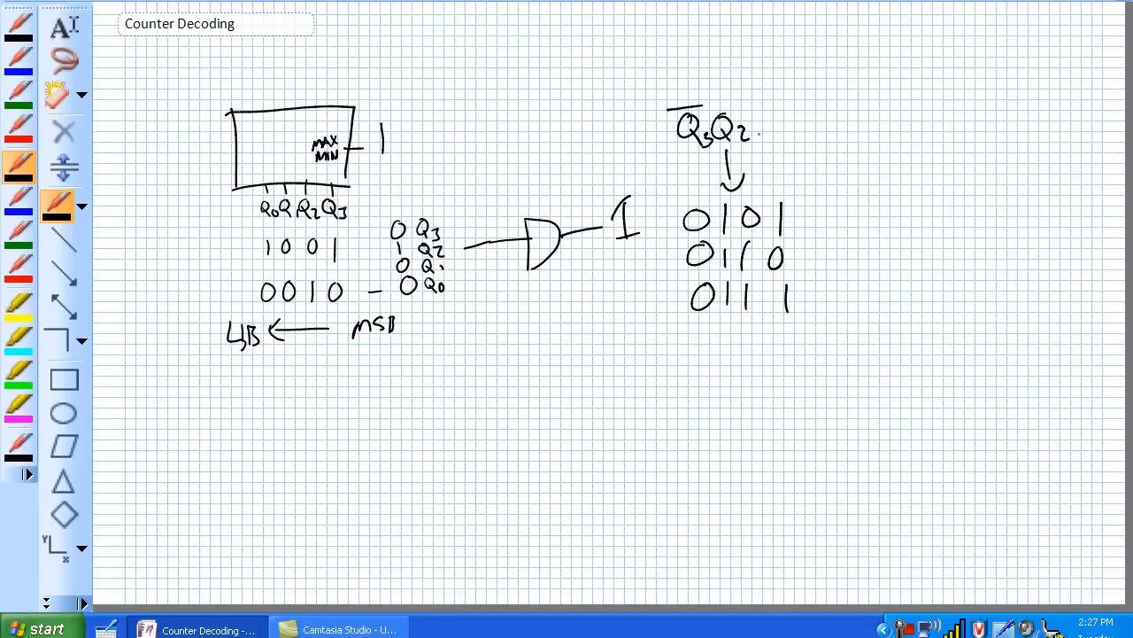
pyautogui.moveTo(762, 124); pyautogui.dragTo(814, 128)
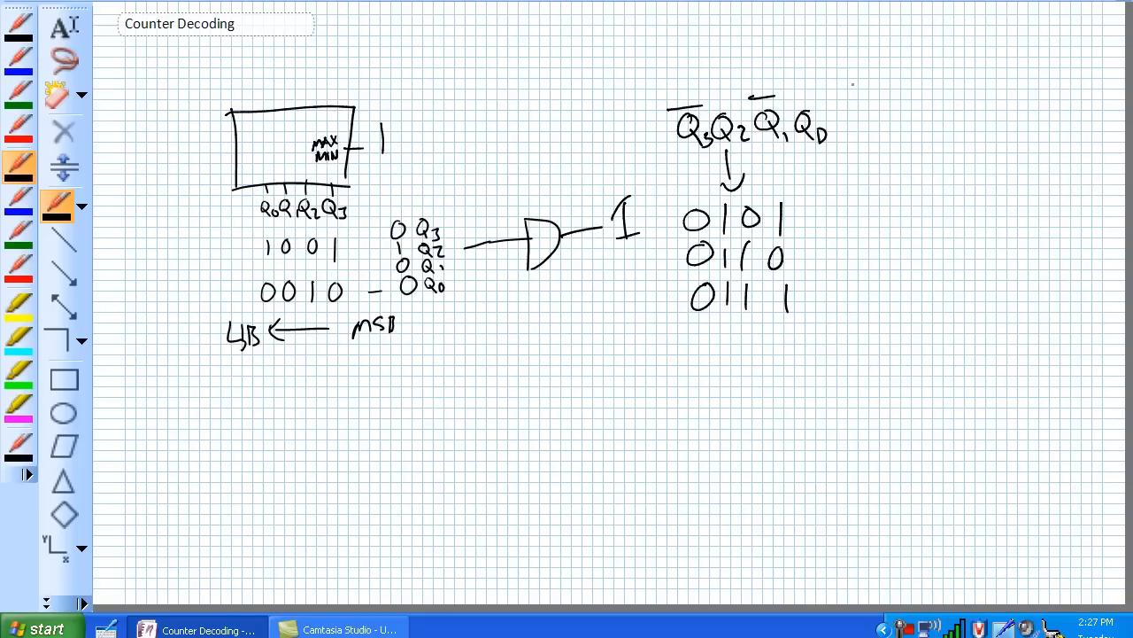
pyautogui.moveTo(797, 96); pyautogui.dragTo(832, 95)
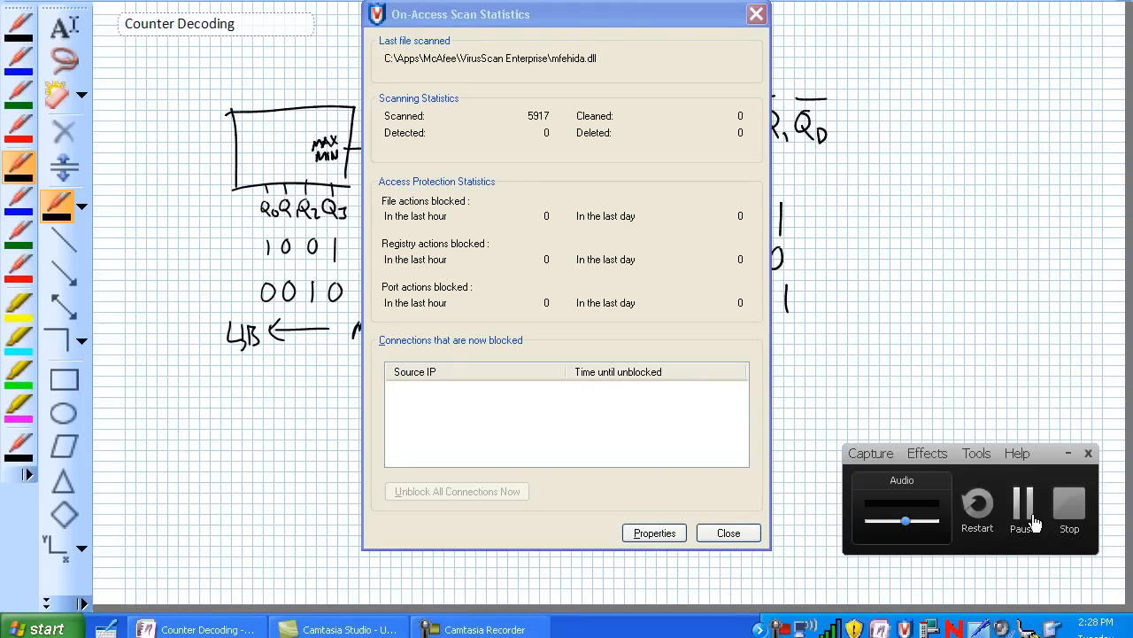
pyautogui.click(728, 532)
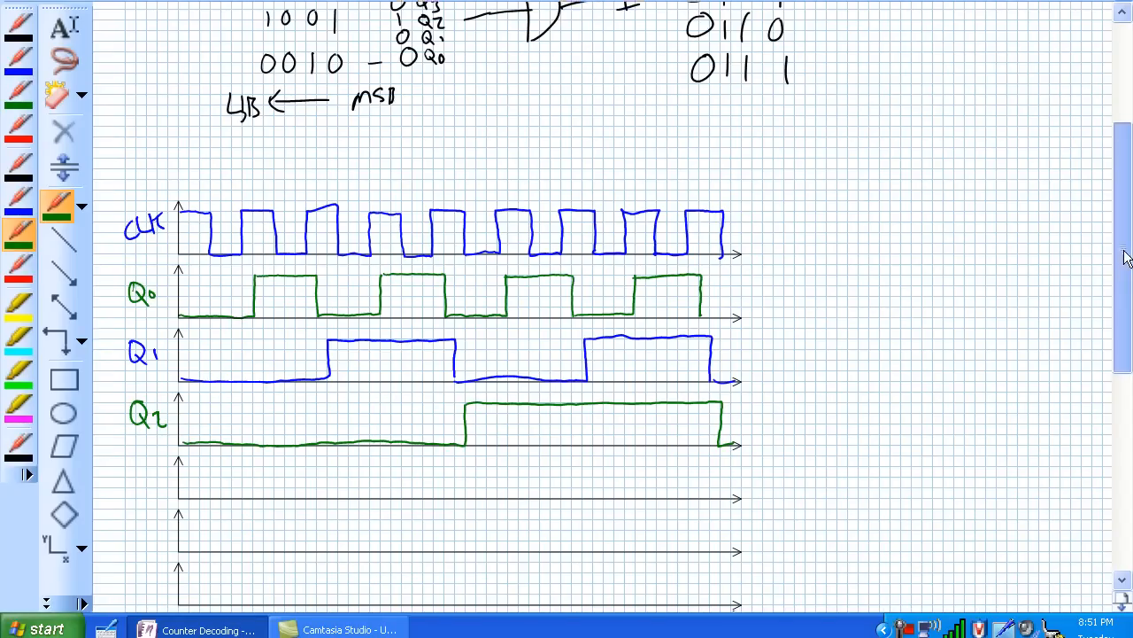
# Label the empty timing axes 0 through 7 beneath the CLK and Q waveforms
pyautogui.scroll(-3)
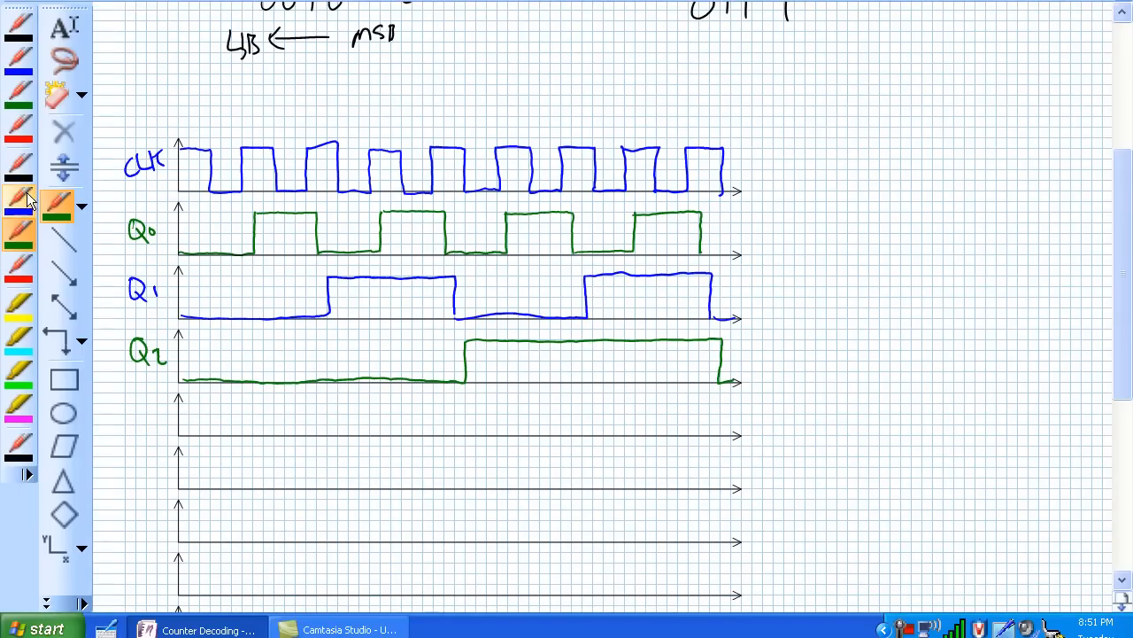
pyautogui.moveTo(18, 202)
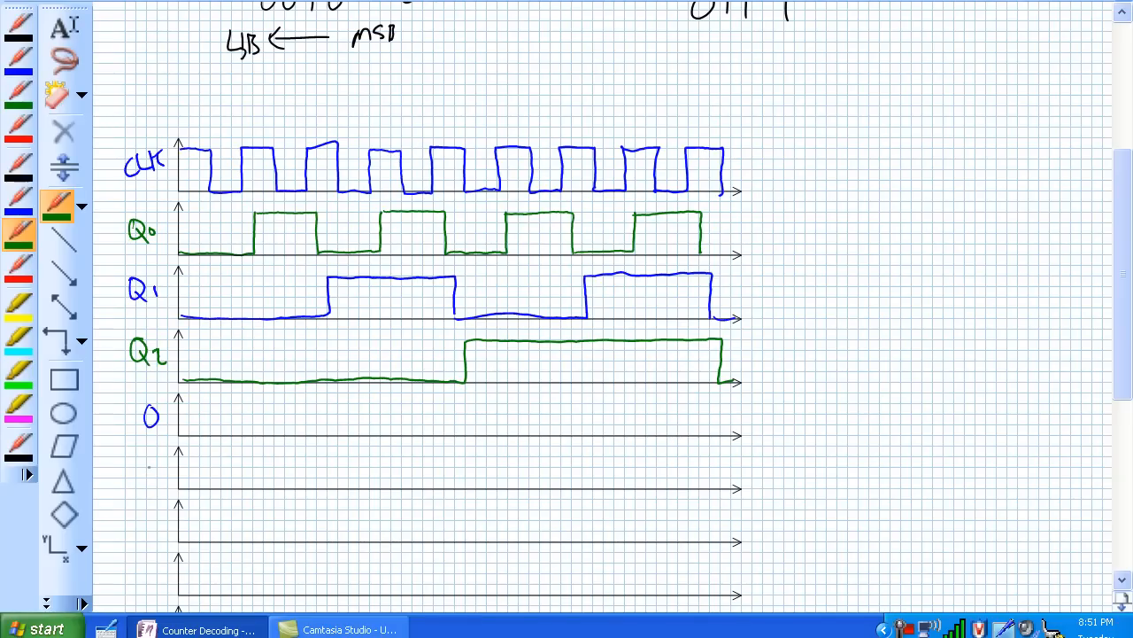
pyautogui.click(17, 209)
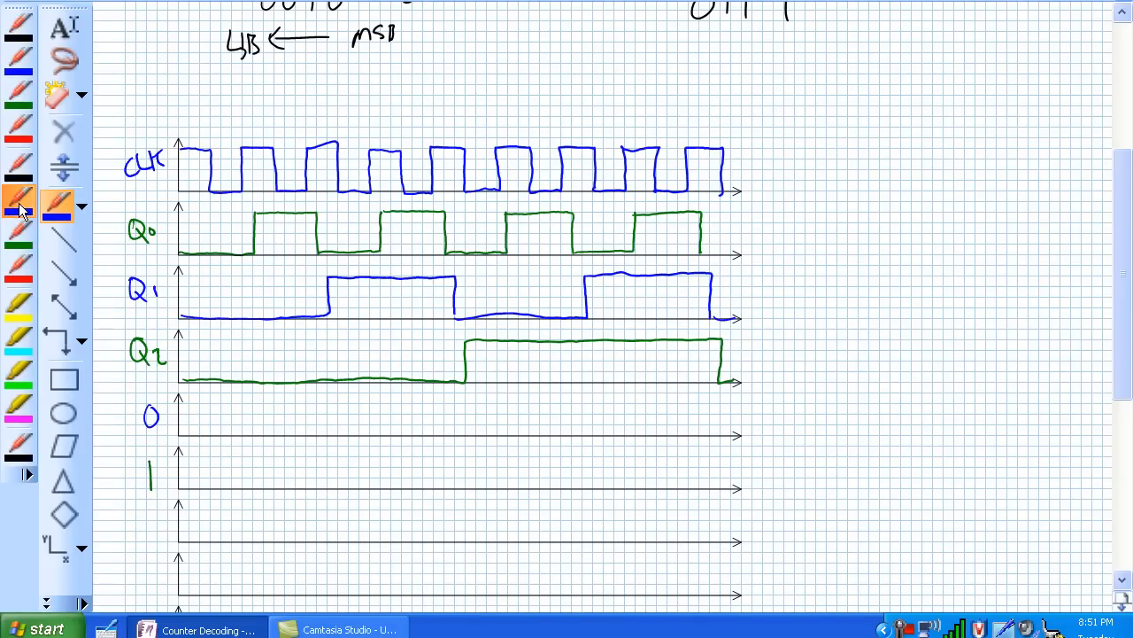
pyautogui.scroll(-3)
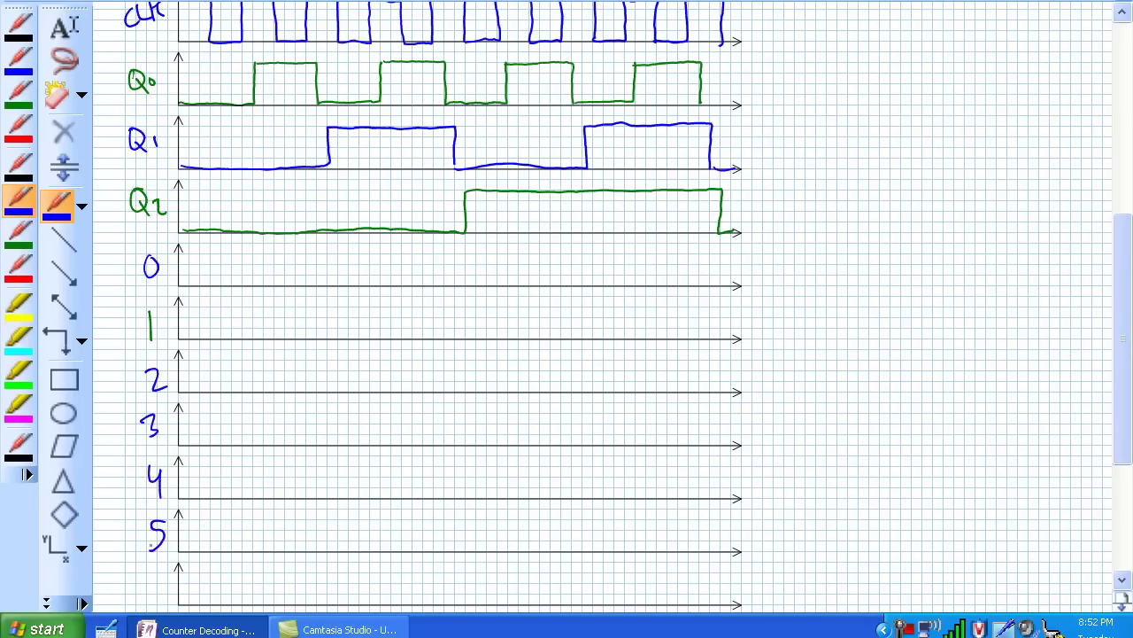
pyautogui.scroll(-3)
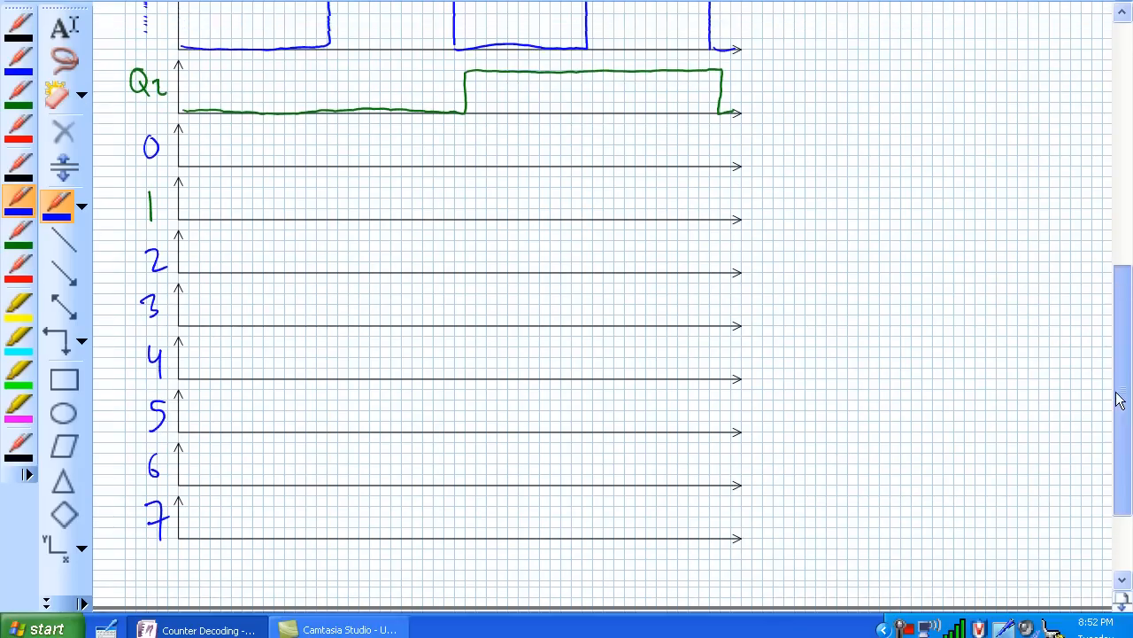
pyautogui.scroll(3)
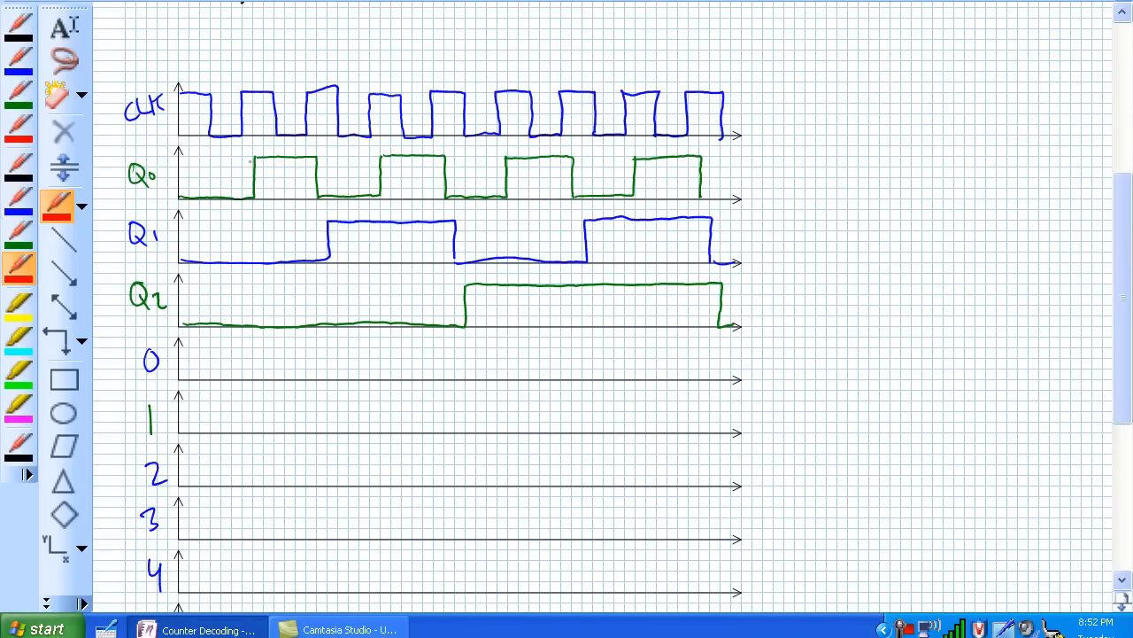
# Tick the Q0–Q2 transition points in red and start output 0's waveform rising at the first edge
pyautogui.moveTo(211, 257); pyautogui.dragTo(214, 323)
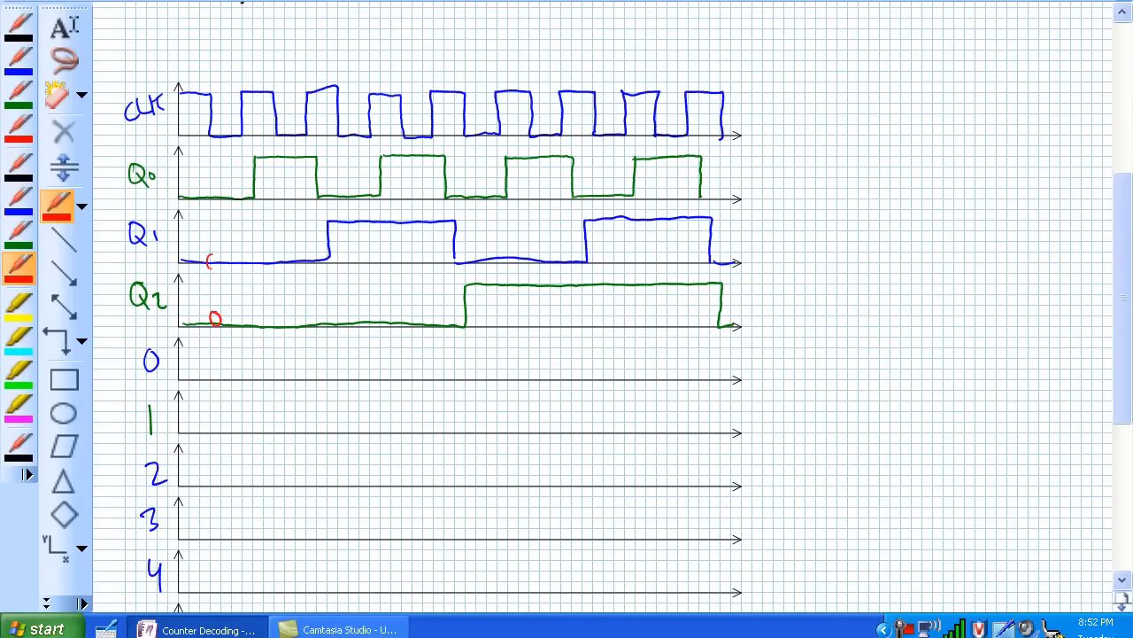
pyautogui.click(212, 194)
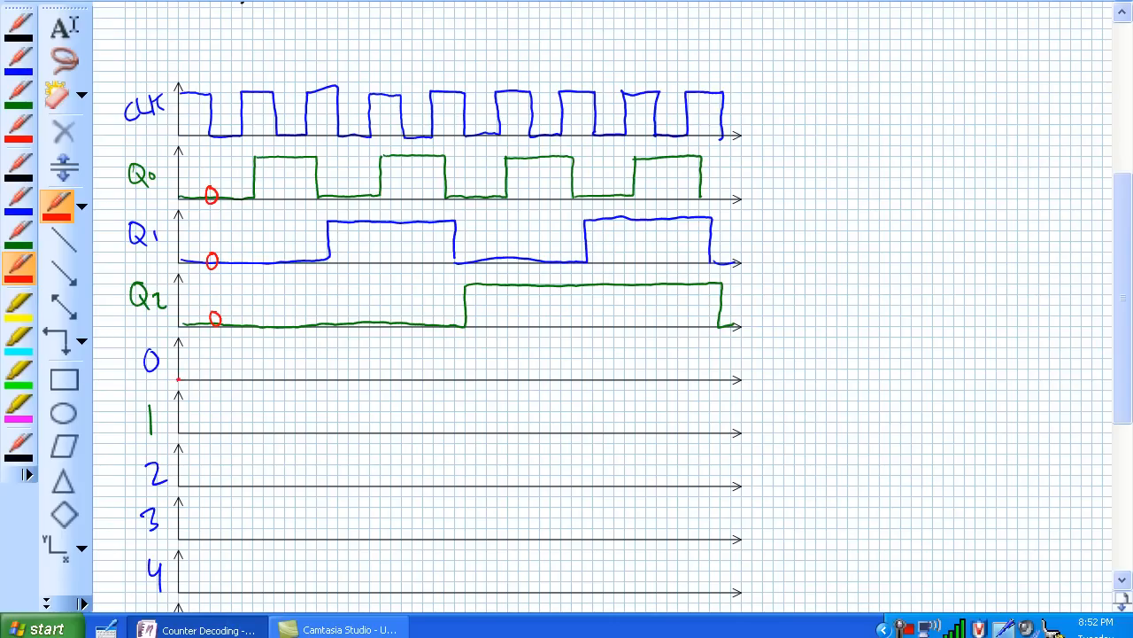
pyautogui.moveTo(177, 379); pyautogui.dragTo(239, 379)
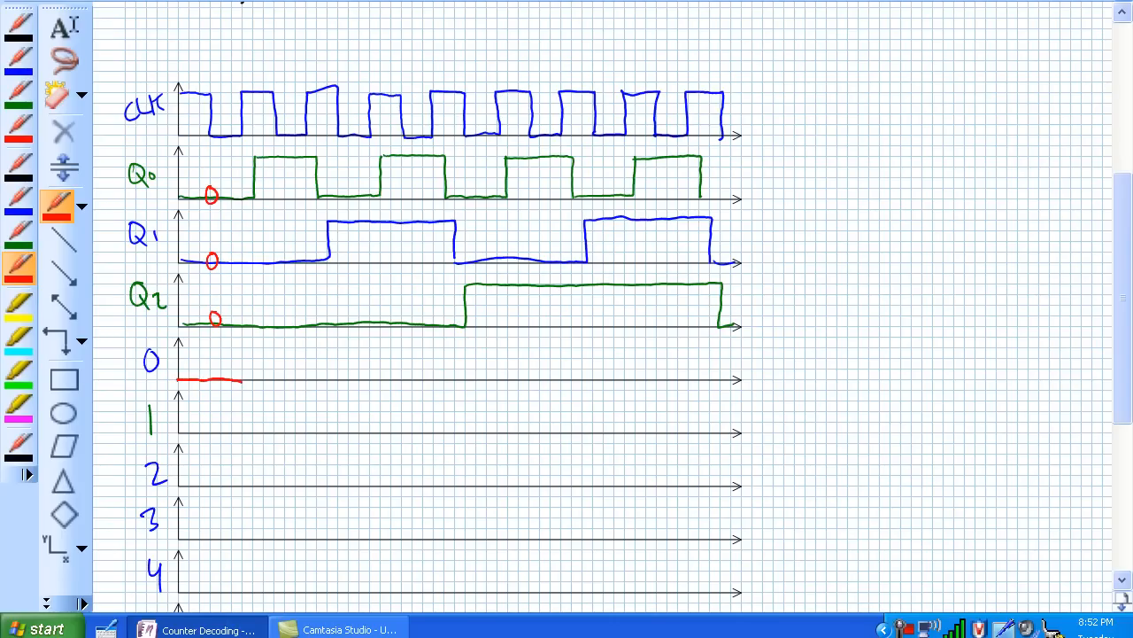
pyautogui.moveTo(251, 350); pyautogui.dragTo(251, 367)
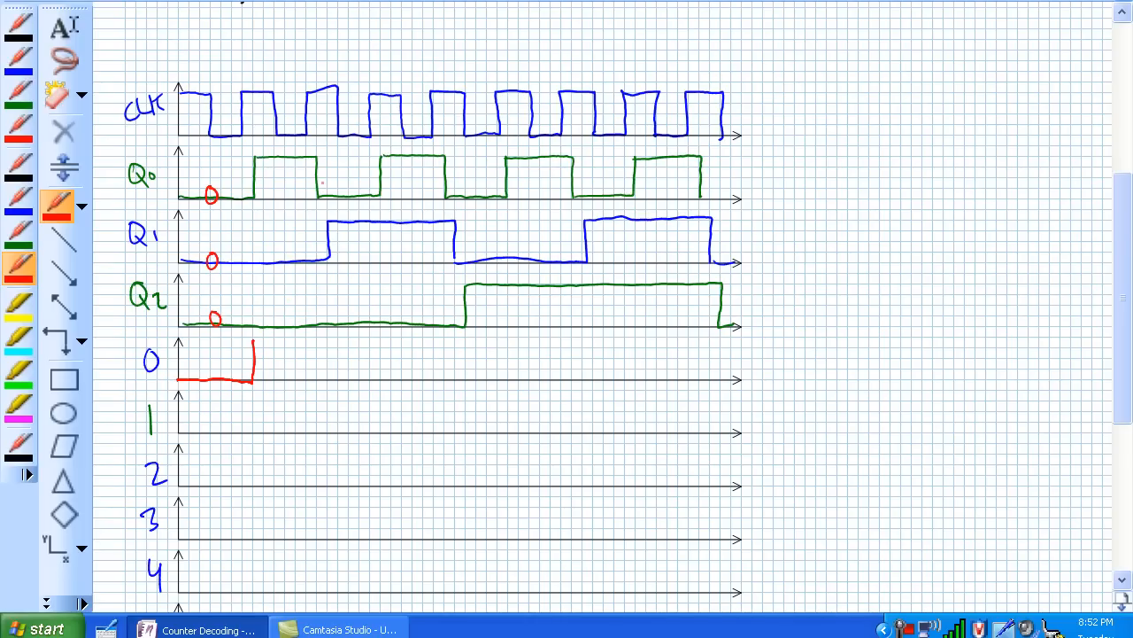
pyautogui.moveTo(323, 196); pyautogui.dragTo(322, 257)
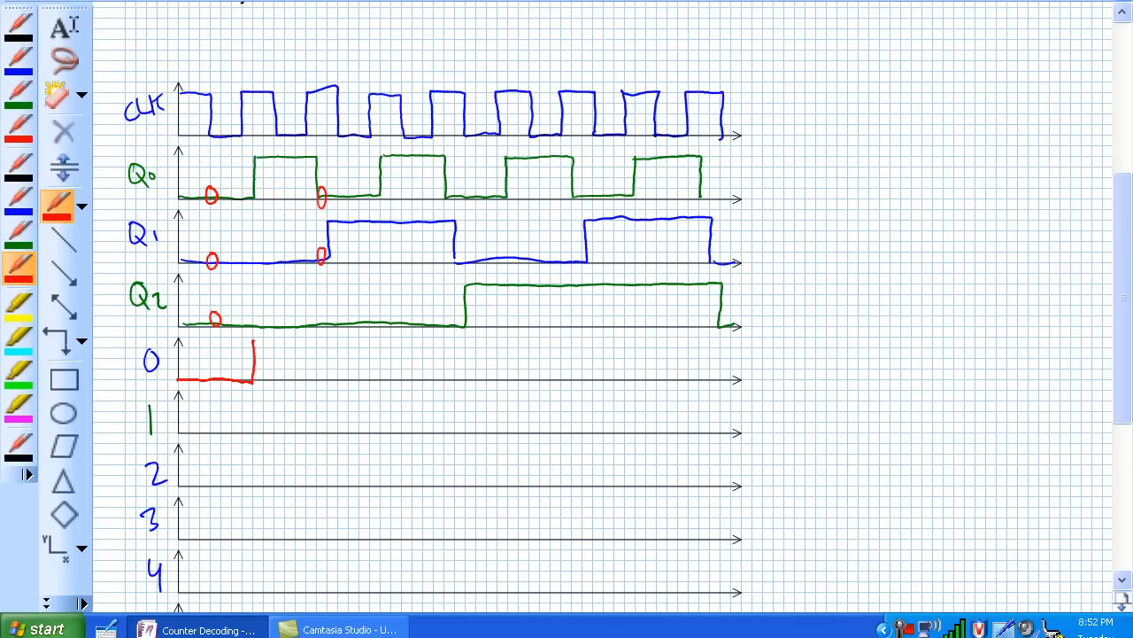
pyautogui.moveTo(322, 310); pyautogui.dragTo(322, 329)
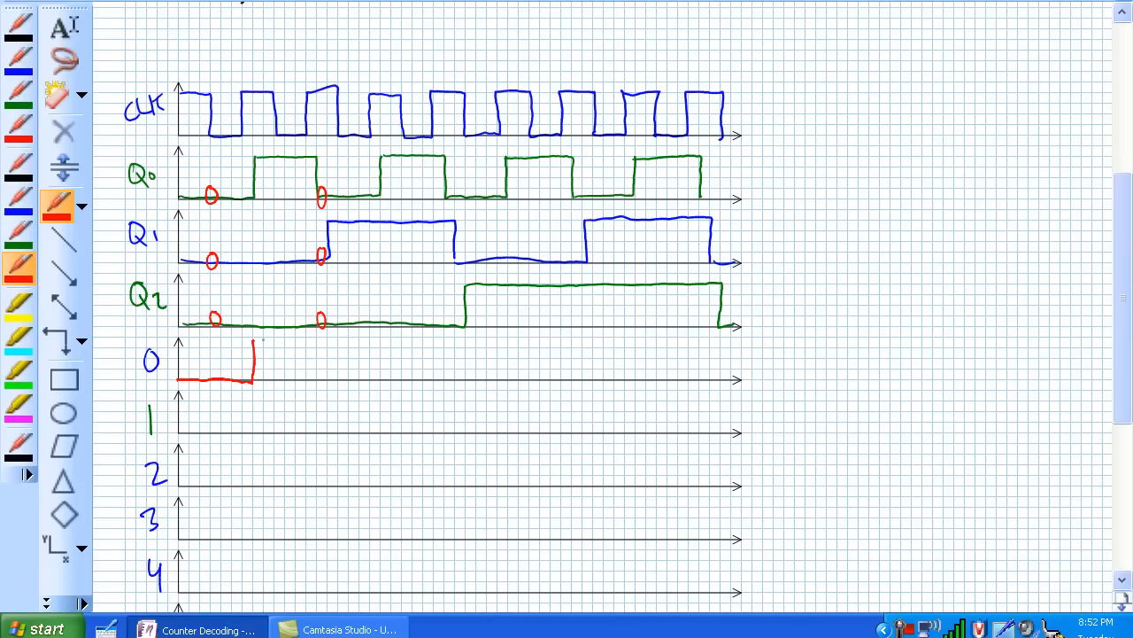
# Complete output 0's high waveform with its glitch spikes to the axis end and circle the glitches
pyautogui.moveTo(252, 343); pyautogui.dragTo(315, 344)
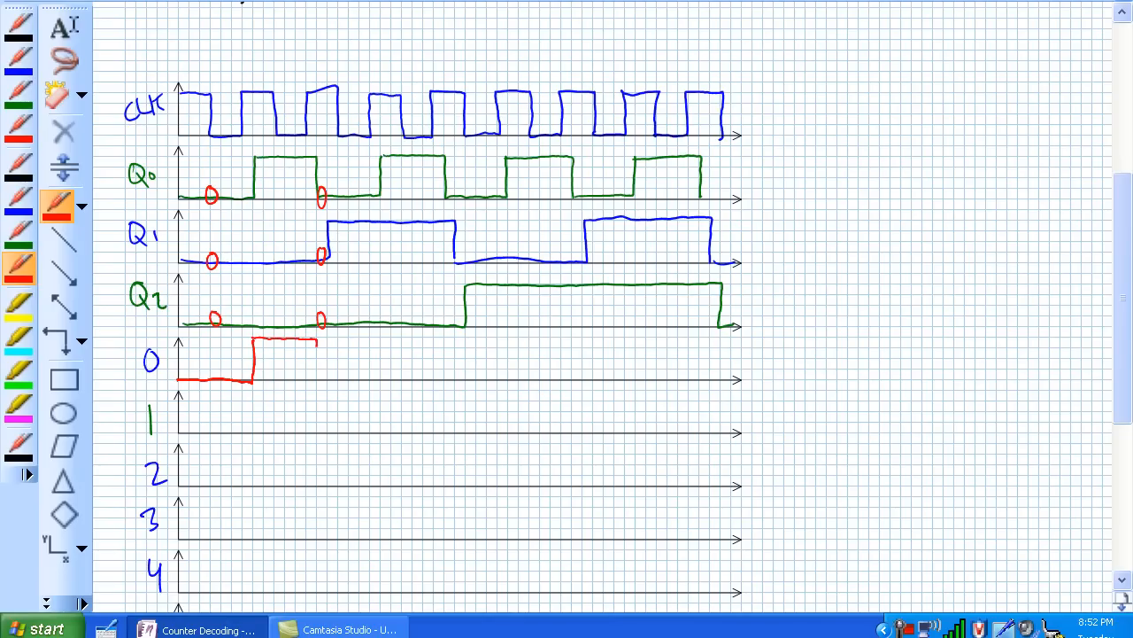
pyautogui.moveTo(315, 340); pyautogui.dragTo(315, 381)
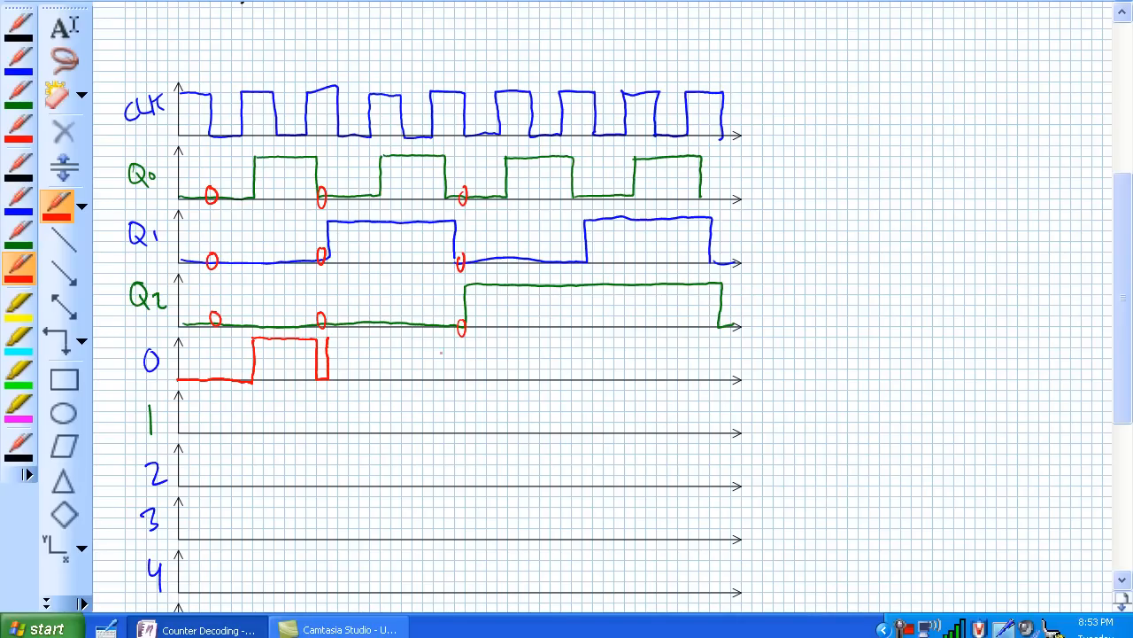
pyautogui.moveTo(328, 340); pyautogui.dragTo(452, 340)
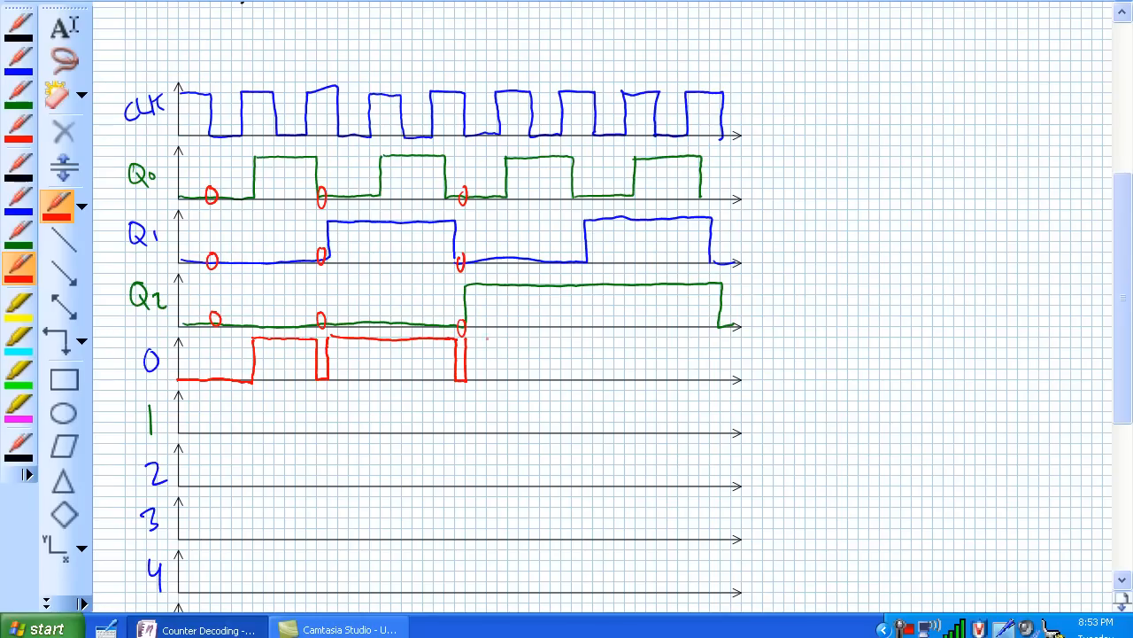
pyautogui.moveTo(462, 340); pyautogui.dragTo(646, 338)
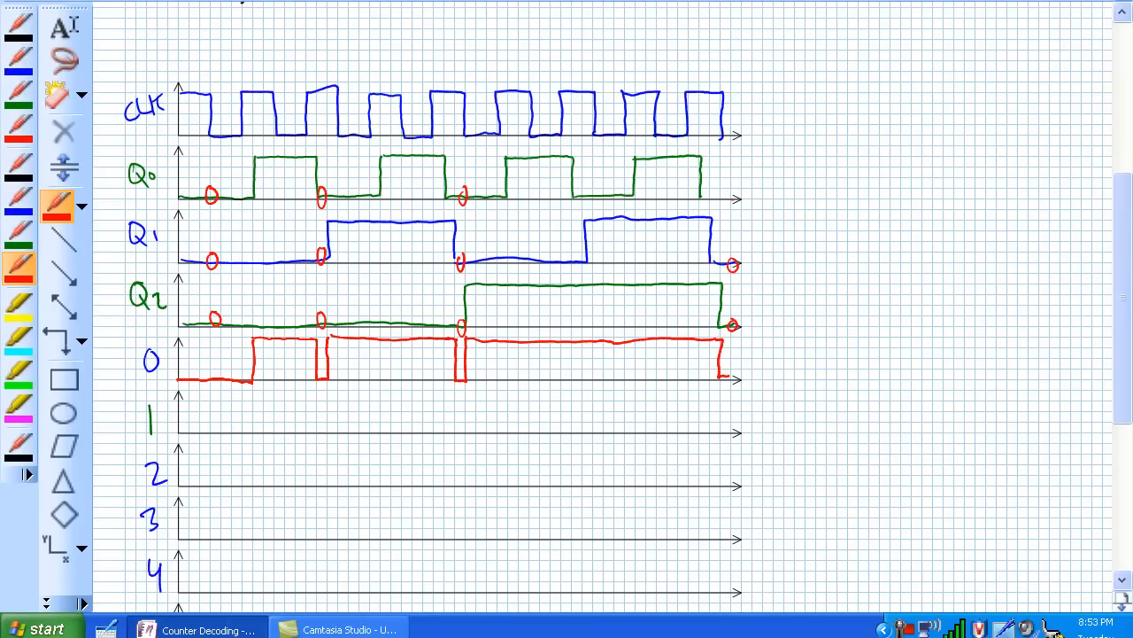
pyautogui.moveTo(730, 191); pyautogui.dragTo(741, 209)
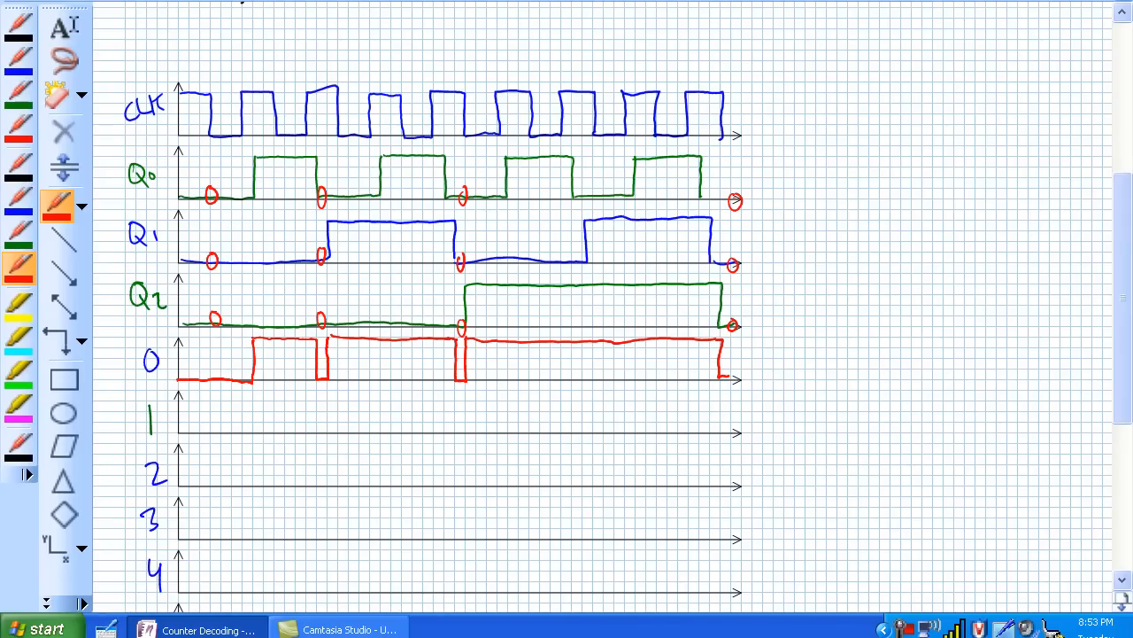
pyautogui.moveTo(310, 346); pyautogui.dragTo(336, 372)
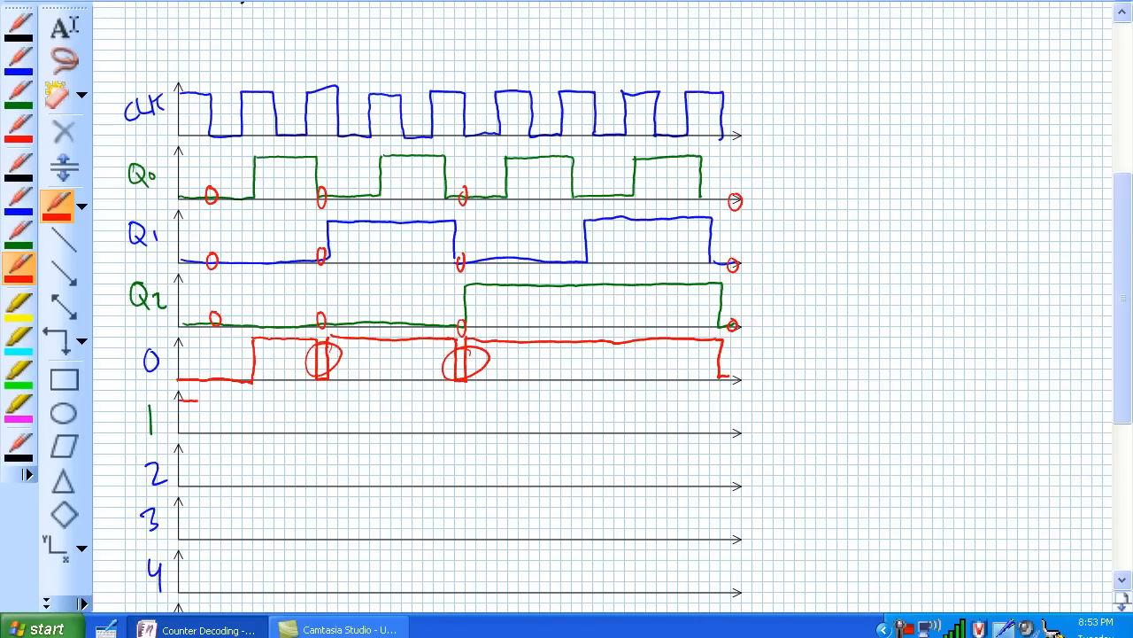
# Draw decoded output 1's red waveform across its axis
pyautogui.moveTo(186, 400); pyautogui.dragTo(248, 400)
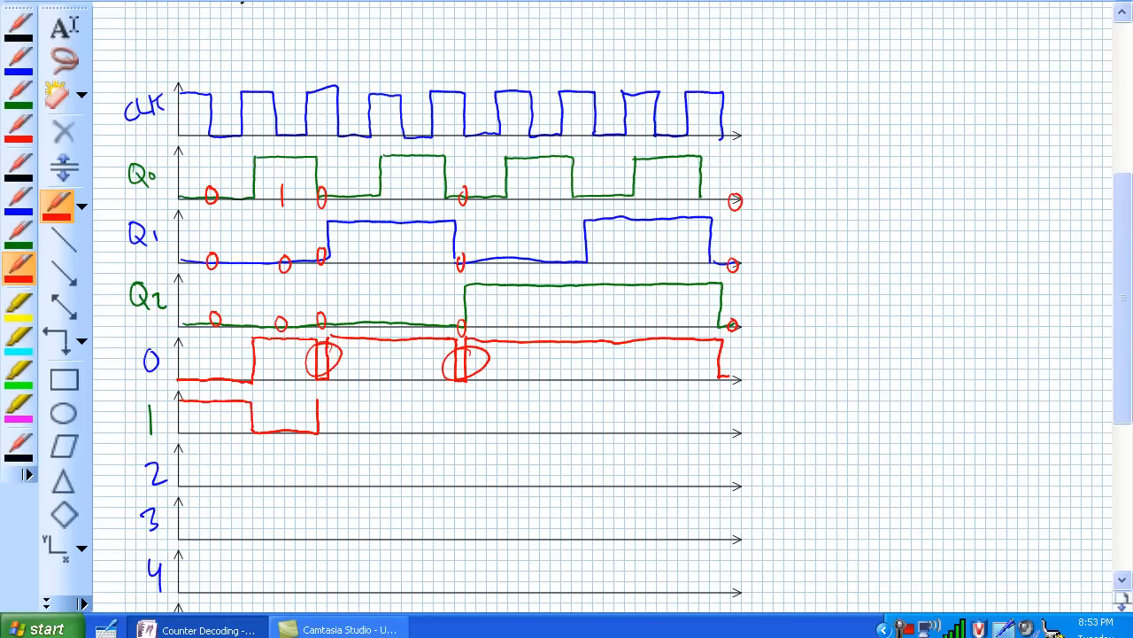
pyautogui.moveTo(318, 399); pyautogui.dragTo(629, 400)
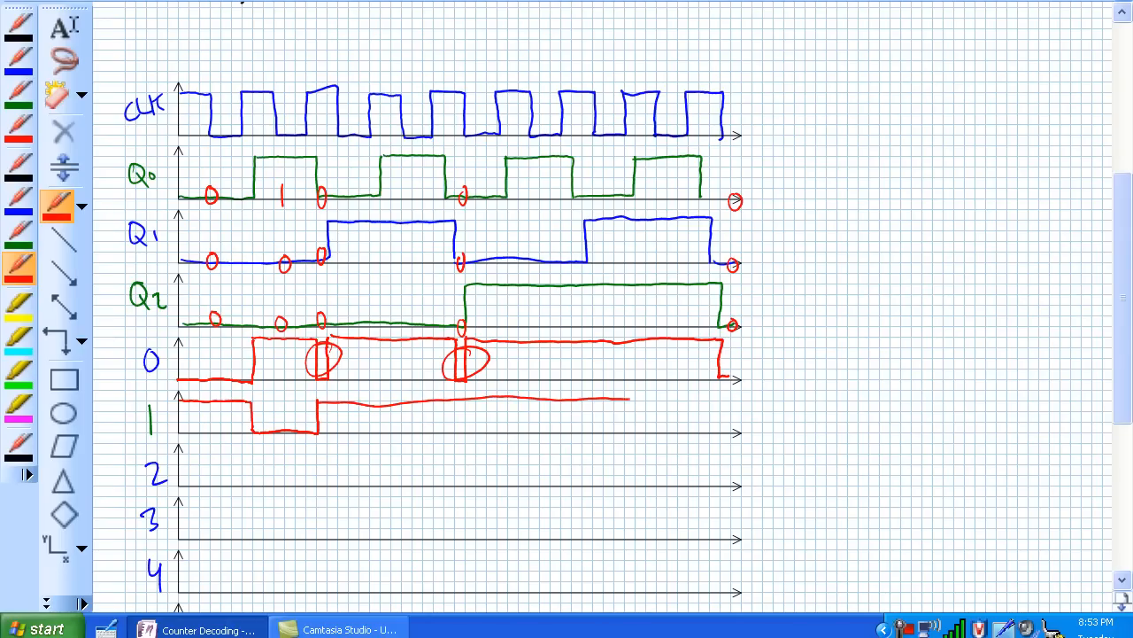
pyautogui.moveTo(628, 400); pyautogui.dragTo(733, 404)
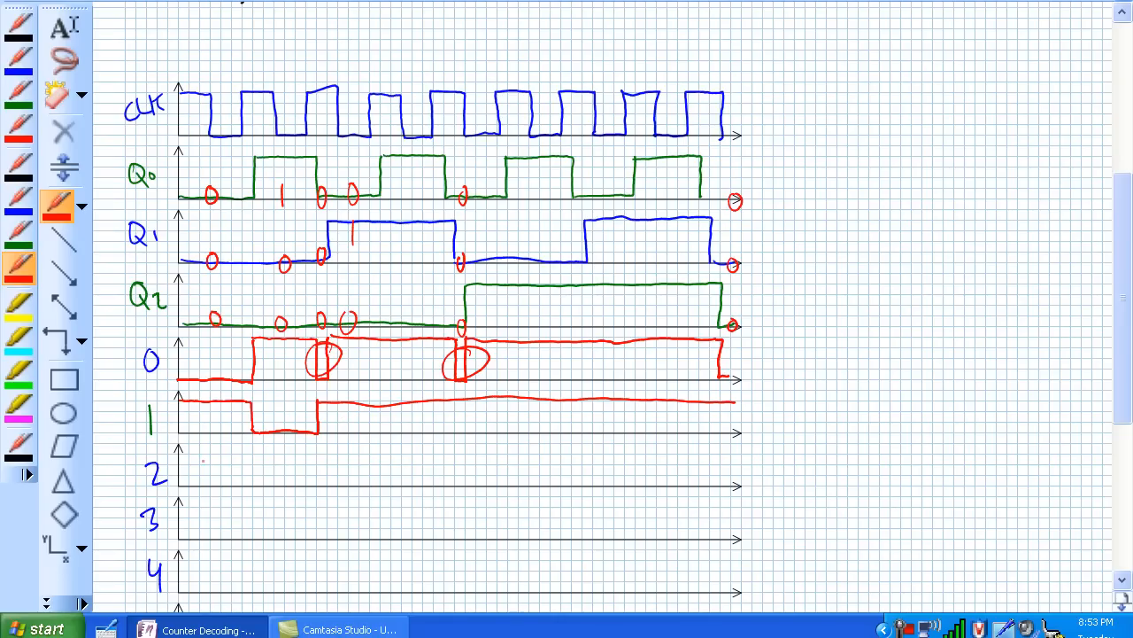
# Draw output 2's waveform with its low pulse at the decoded count and the glitch spike
pyautogui.moveTo(180, 457); pyautogui.dragTo(319, 479)
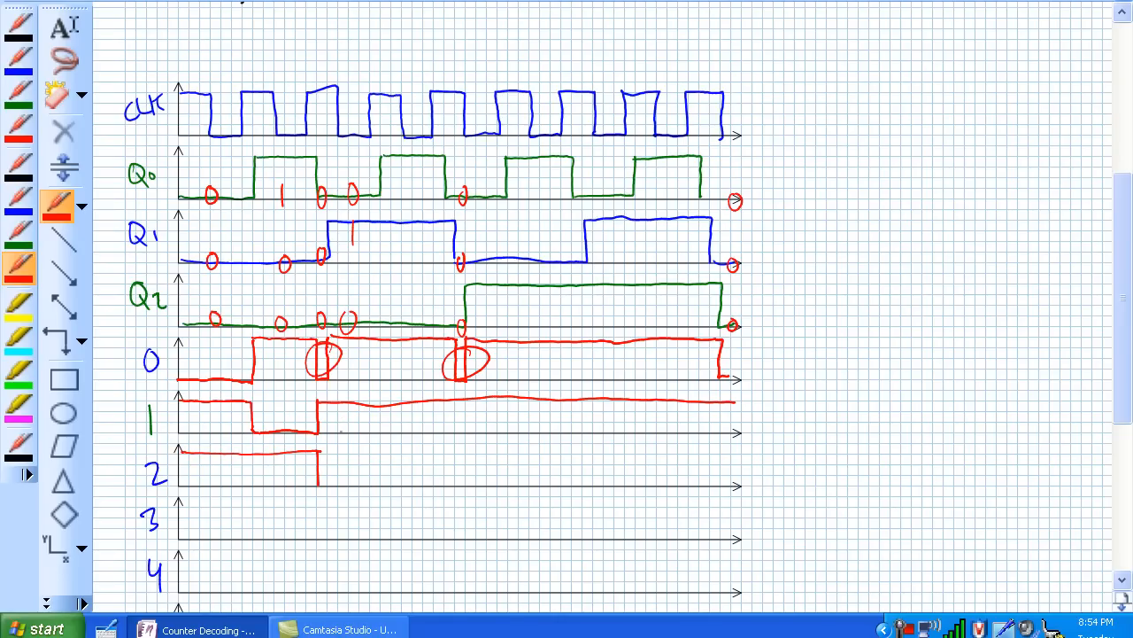
pyautogui.moveTo(316, 475); pyautogui.dragTo(365, 485)
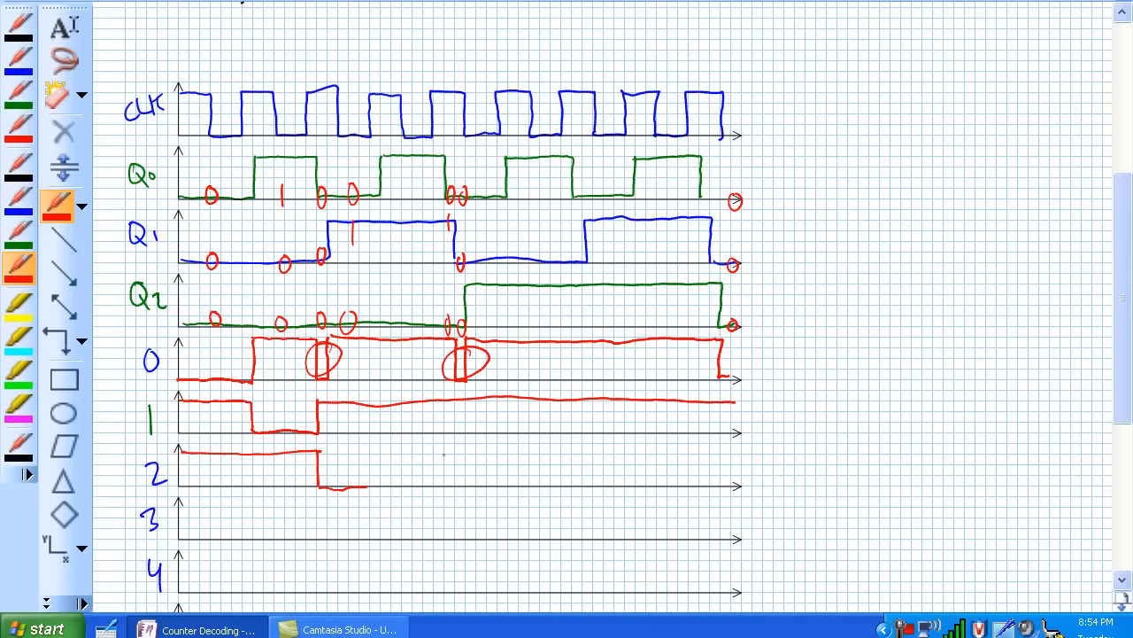
pyautogui.moveTo(442, 457); pyautogui.dragTo(456, 482)
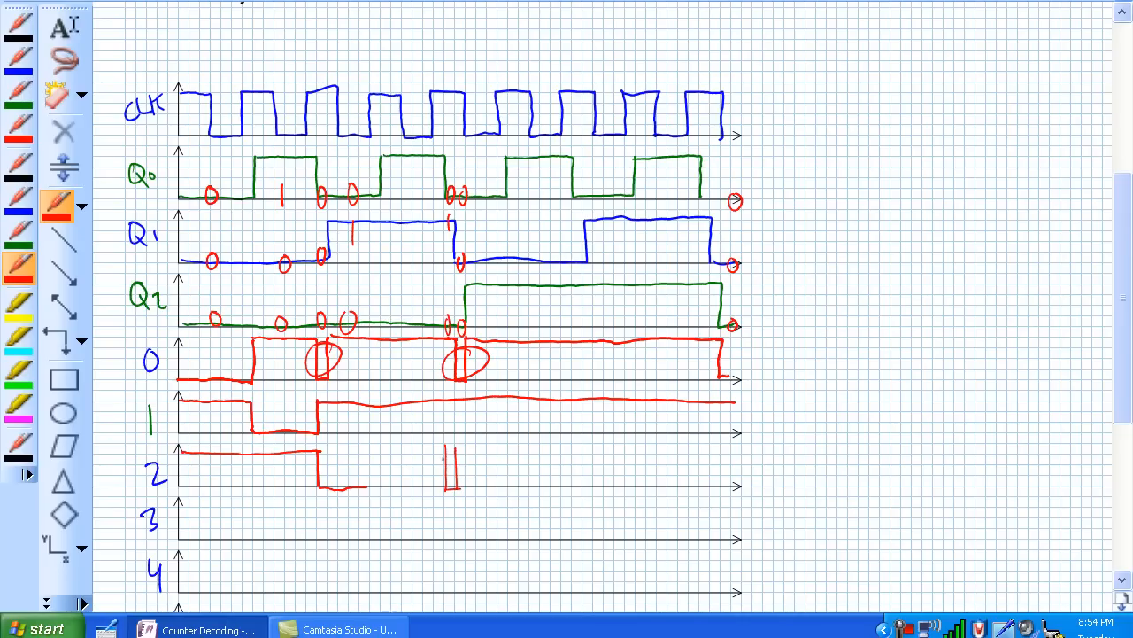
pyautogui.moveTo(369, 478); pyautogui.dragTo(452, 451)
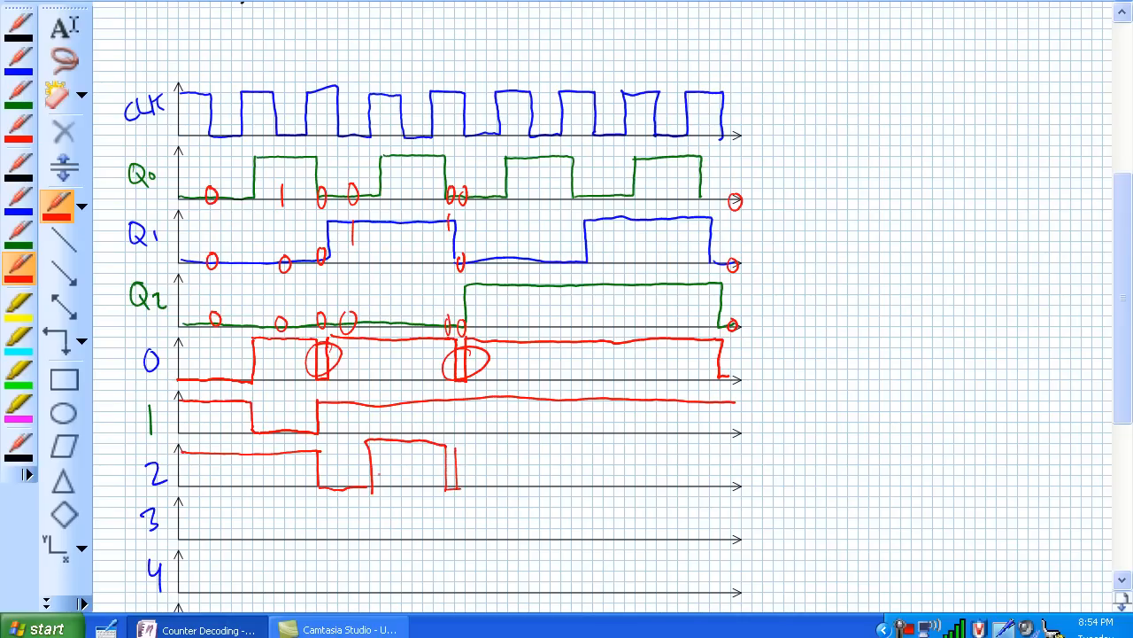
pyautogui.moveTo(452, 482); pyautogui.dragTo(523, 457)
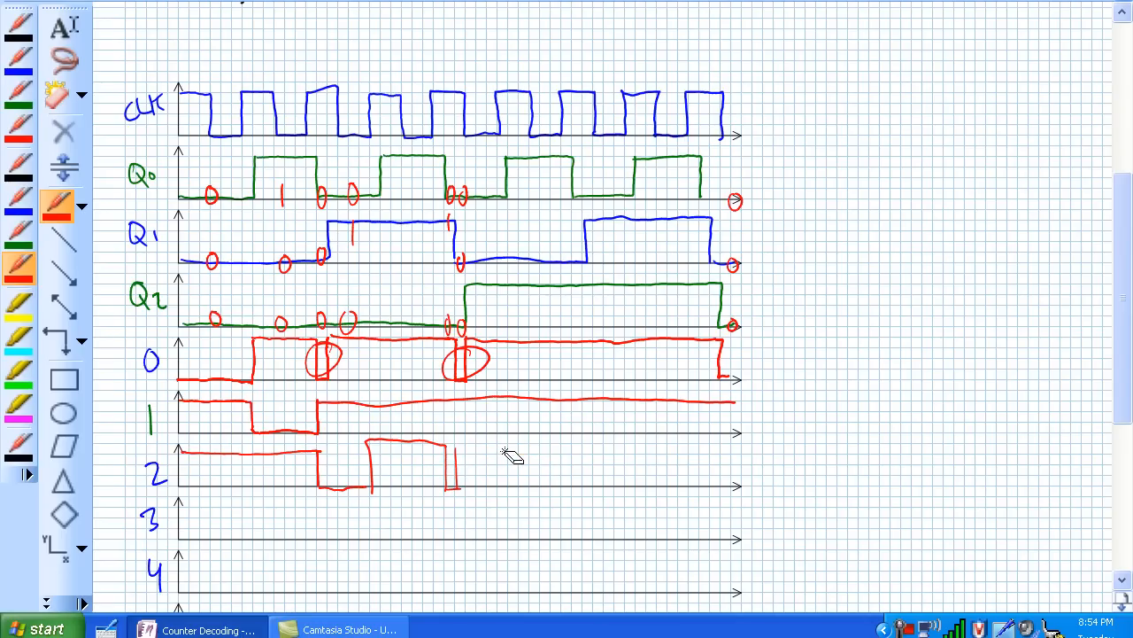
pyautogui.moveTo(451, 447); pyautogui.dragTo(659, 443)
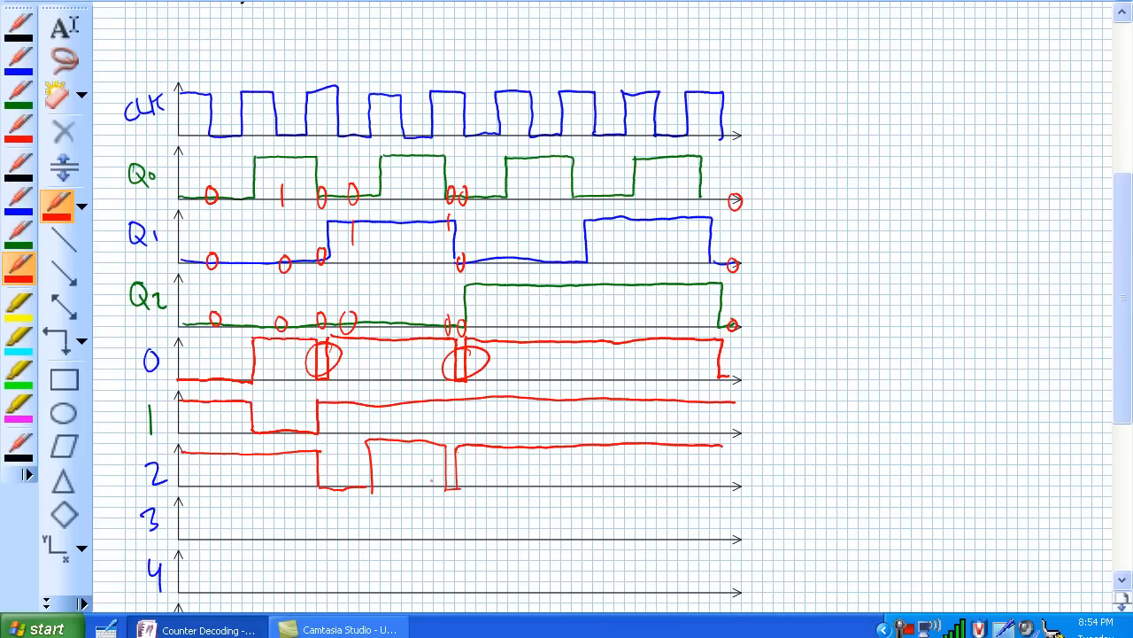
# Circle output 2's glitch and ring the edge where Q0, Q1 and Q2 change at once
pyautogui.moveTo(440, 460); pyautogui.dragTo(464, 482)
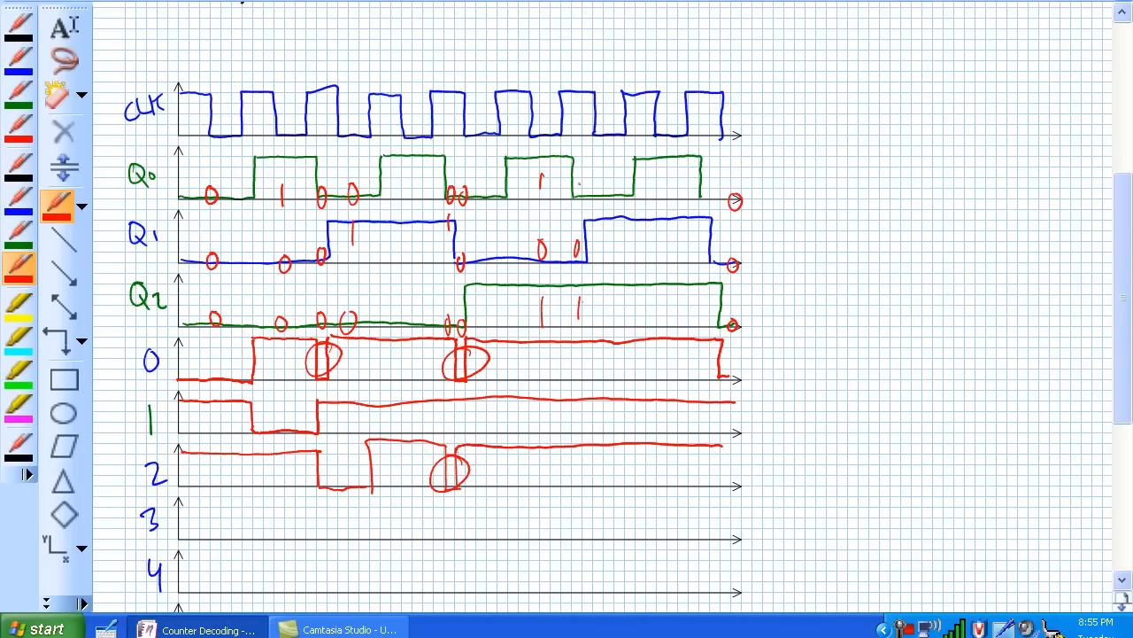
pyautogui.click(581, 188)
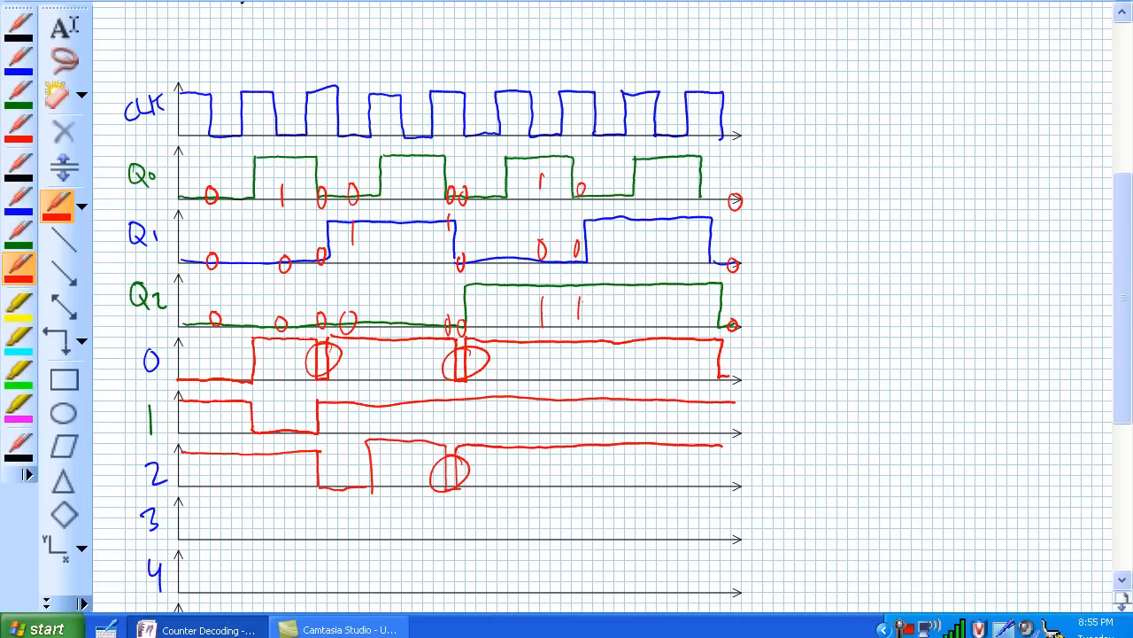
pyautogui.moveTo(574, 181); pyautogui.dragTo(573, 344)
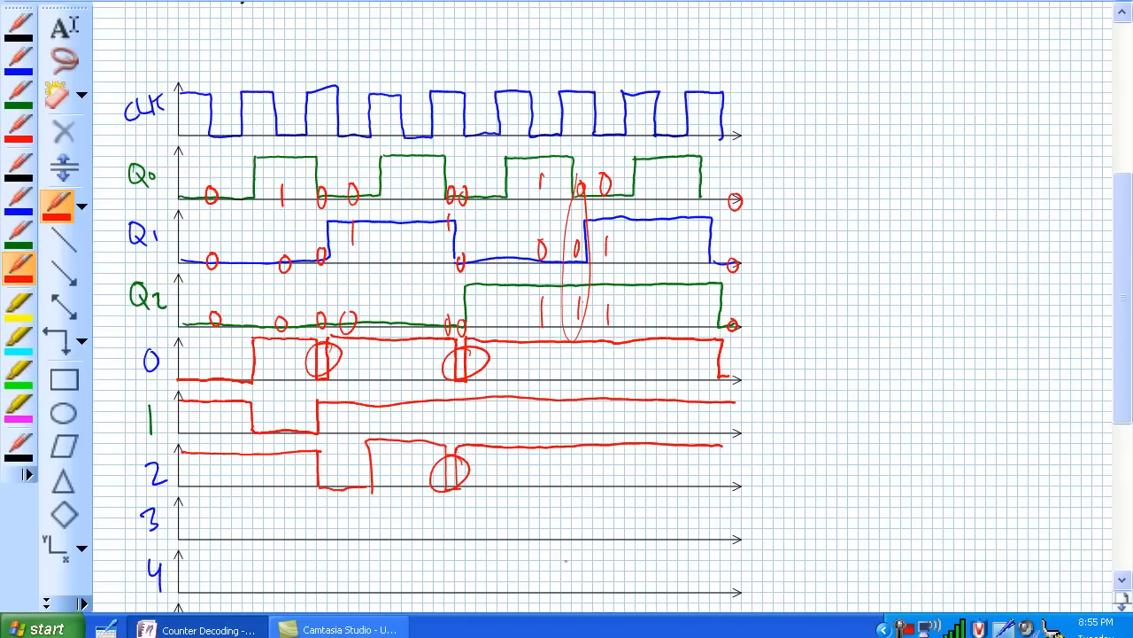
# Mark the middle Q1/Q2 transition and sketch the waveforms for outputs 3 and 4 with a glitch pulse
pyautogui.moveTo(563, 552); pyautogui.dragTo(570, 588)
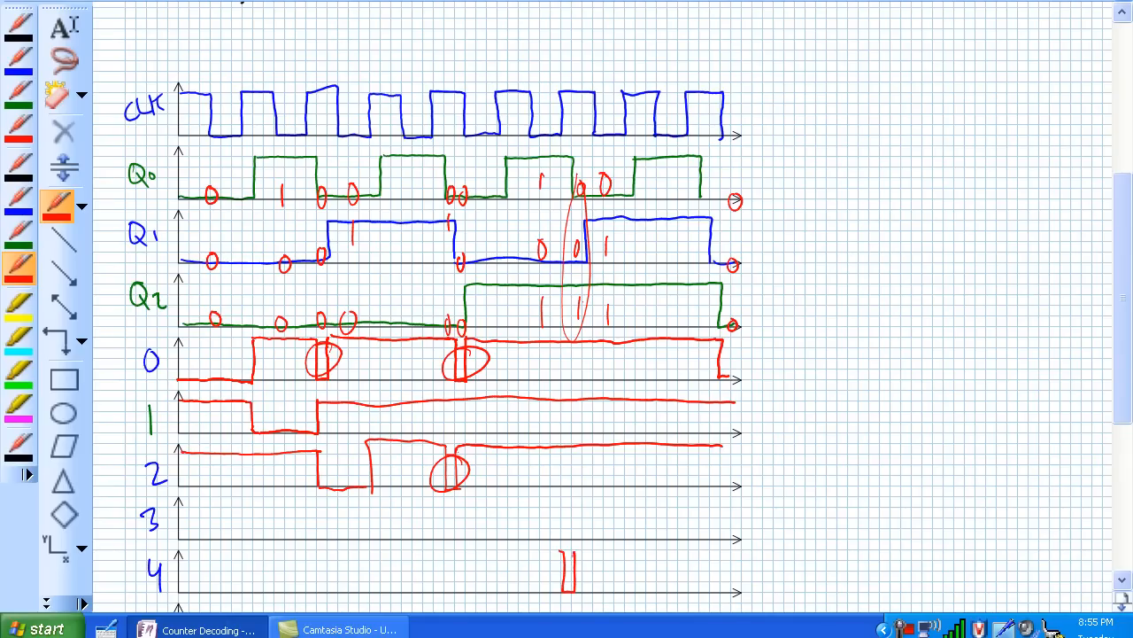
pyautogui.moveTo(485, 186); pyautogui.dragTo(485, 310)
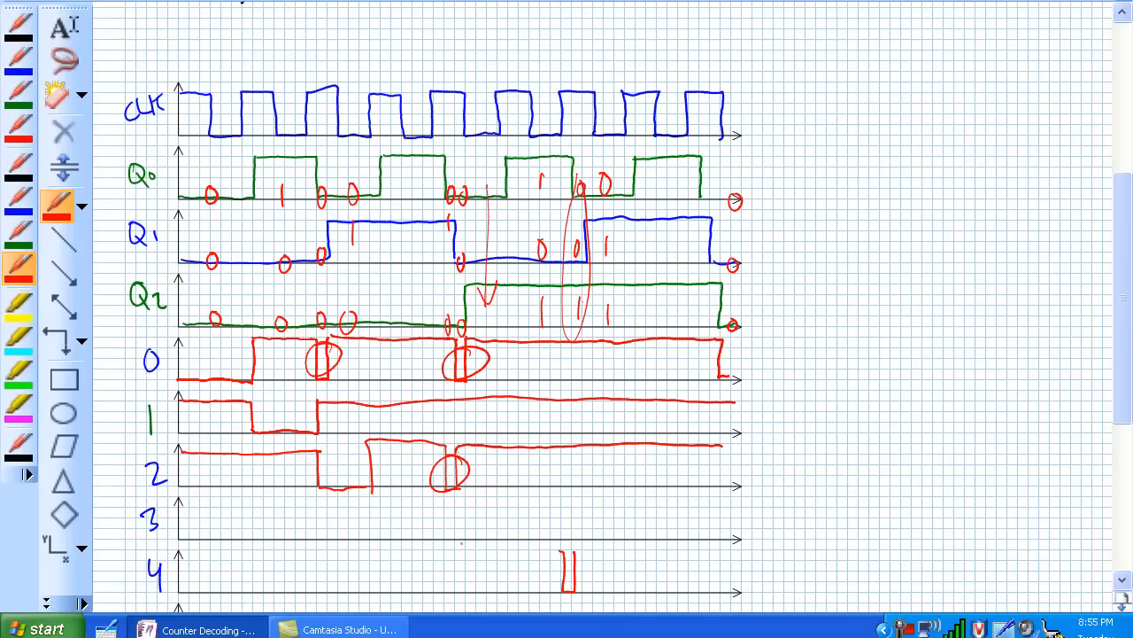
pyautogui.moveTo(456, 552); pyautogui.dragTo(496, 588)
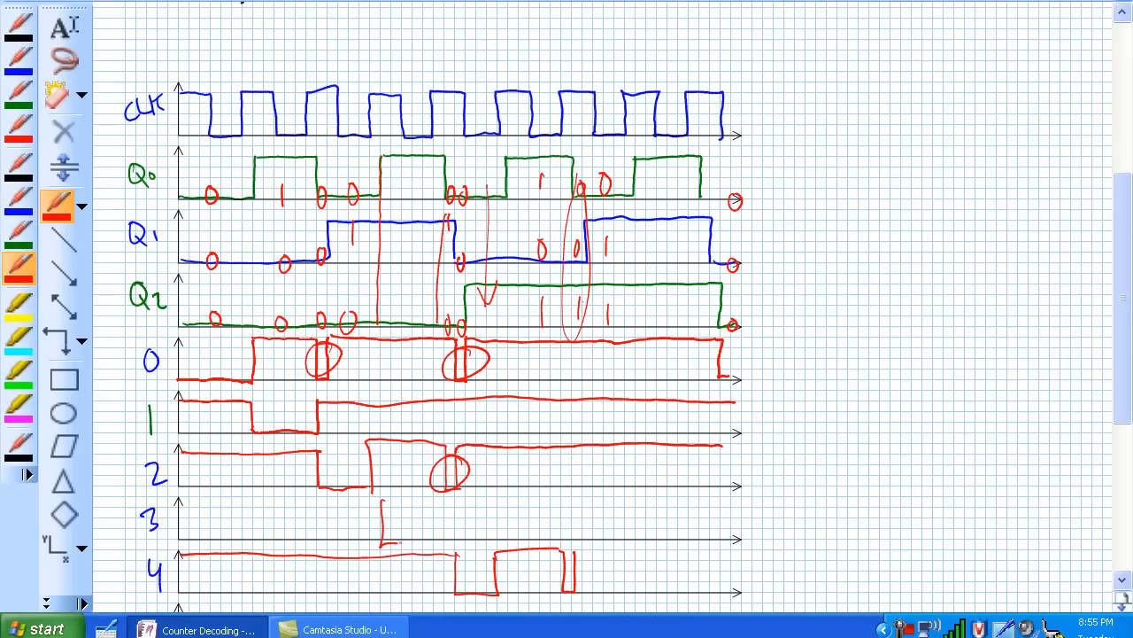
# Complete output 3's waveform with its low pulse and mark the final Q0–Q2 edges
pyautogui.moveTo(181, 504); pyautogui.dragTo(440, 535)
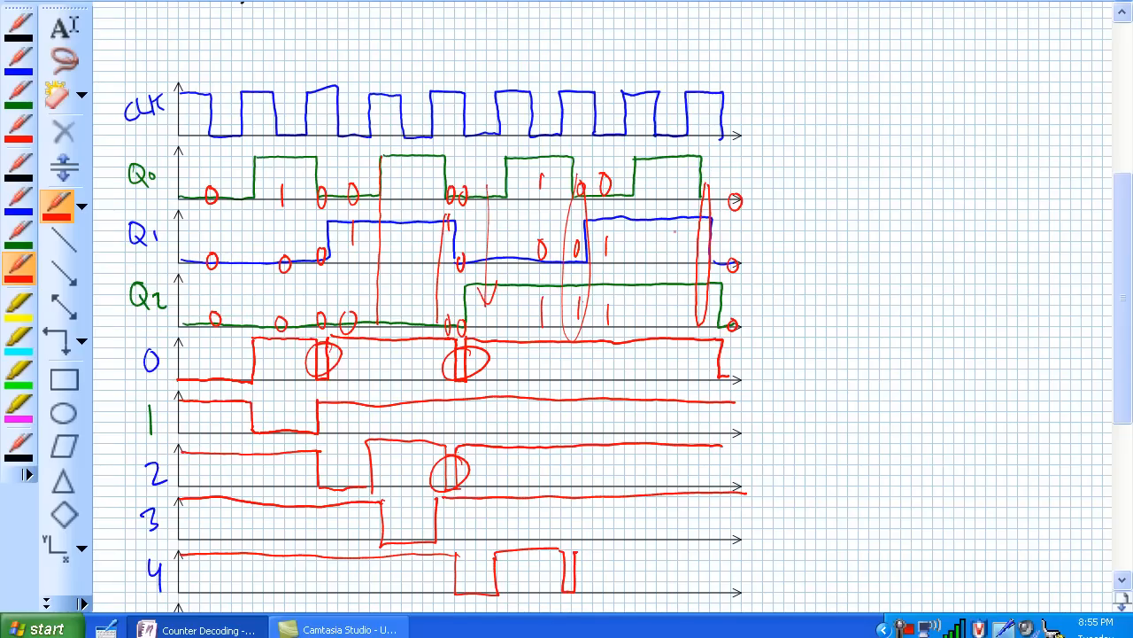
pyautogui.moveTo(717, 280)
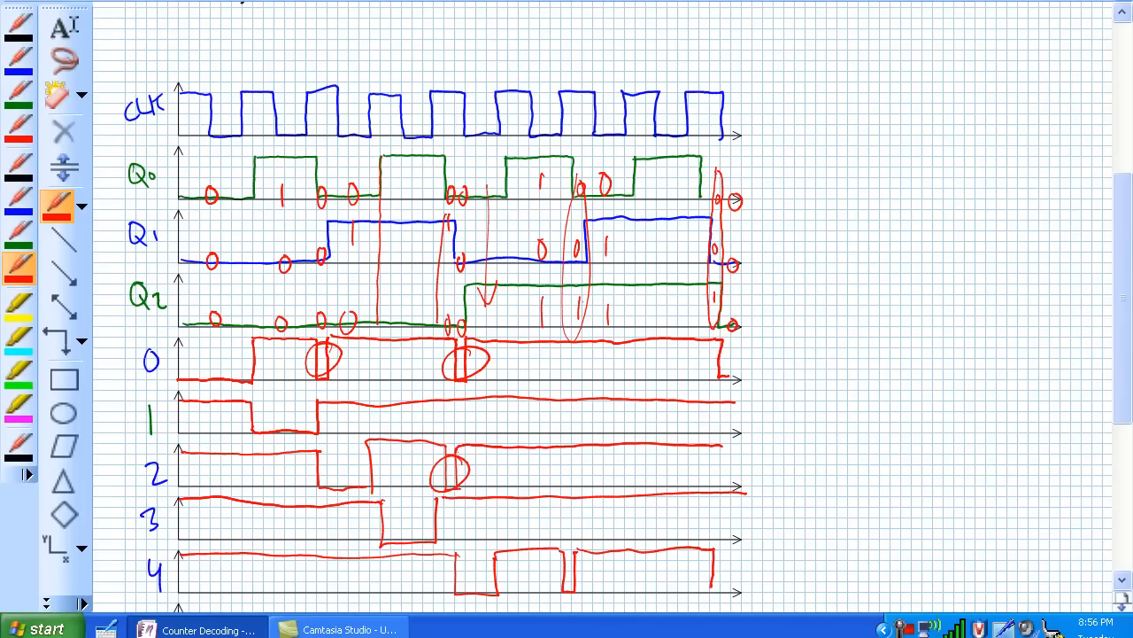
# Draw output 6's waveform with its narrow pulse and circle the glitches on outputs 4 and 6
pyautogui.scroll(-3)
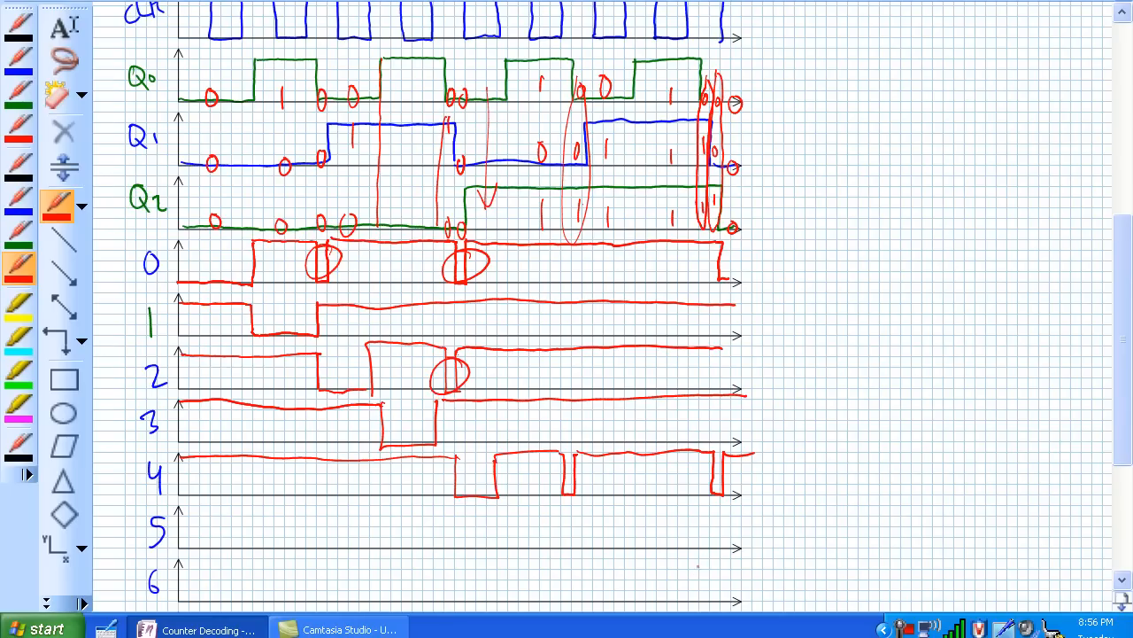
pyautogui.moveTo(700, 563); pyautogui.dragTo(708, 602)
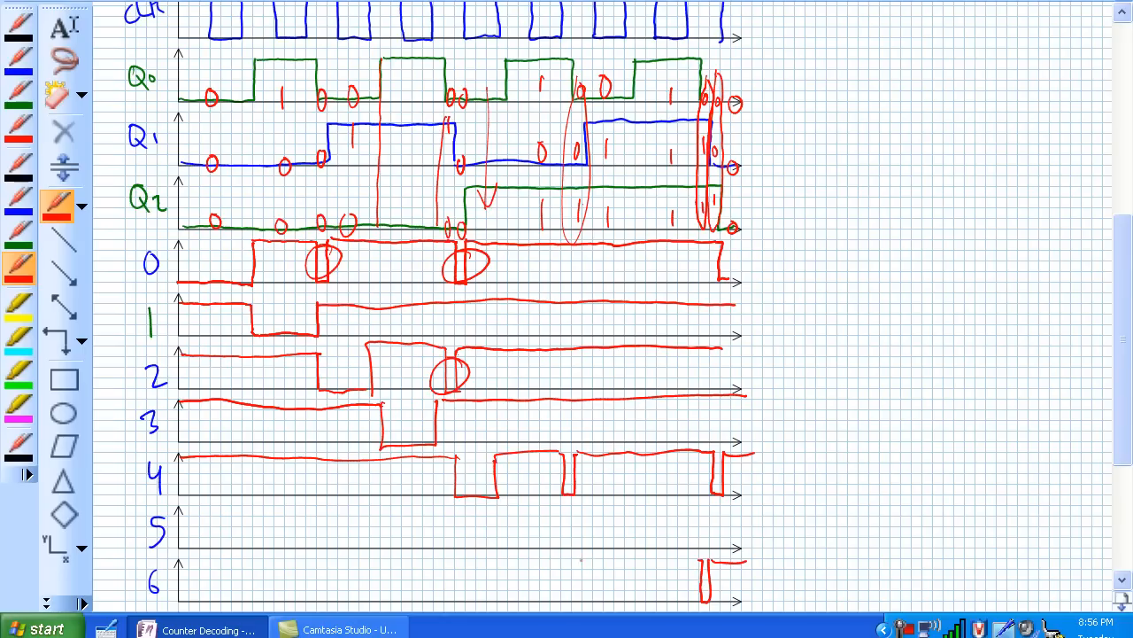
pyautogui.moveTo(575, 558); pyautogui.dragTo(619, 594)
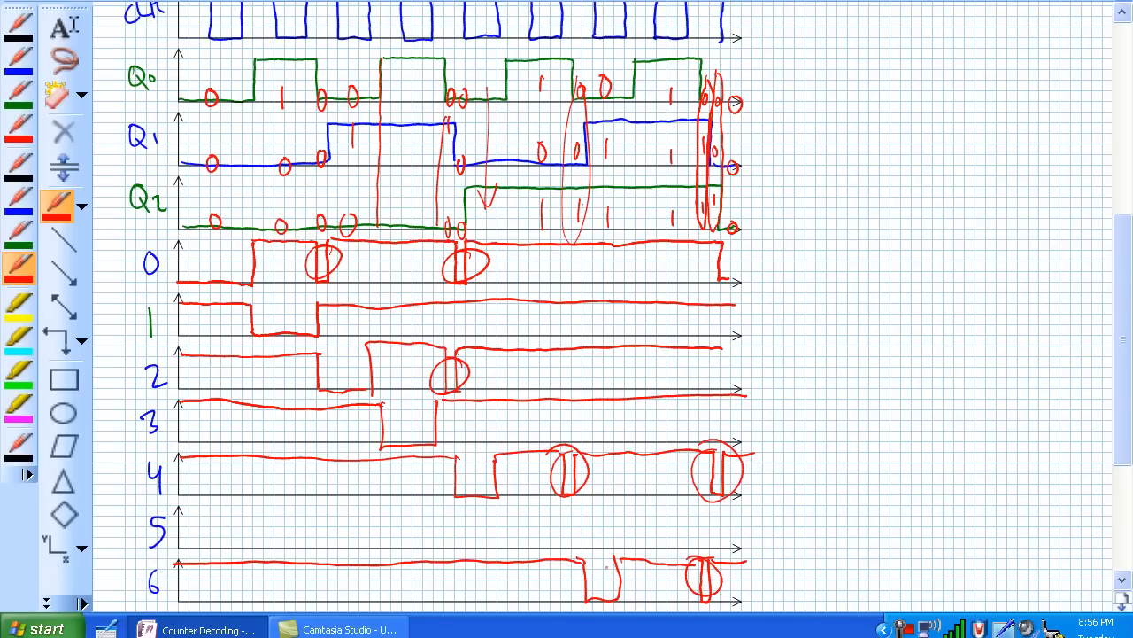
pyautogui.moveTo(611, 531); pyautogui.dragTo(611, 570)
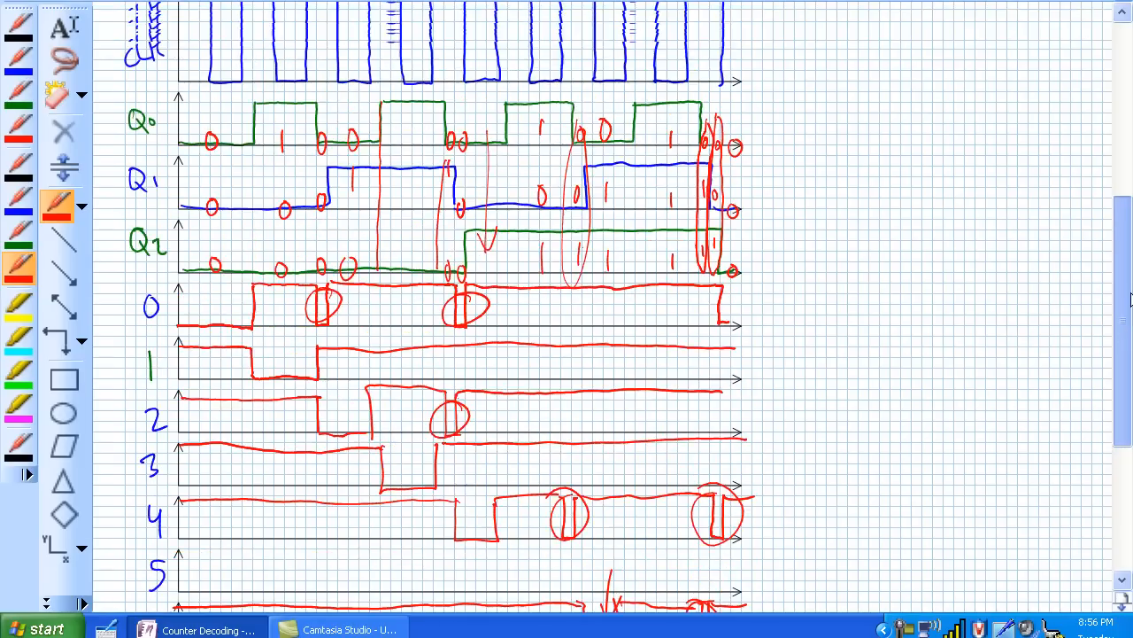
# On the clean diagram copy, ring the clock edges where Q1 falls, Q2 rises and the counter bits change
pyautogui.scroll(3)
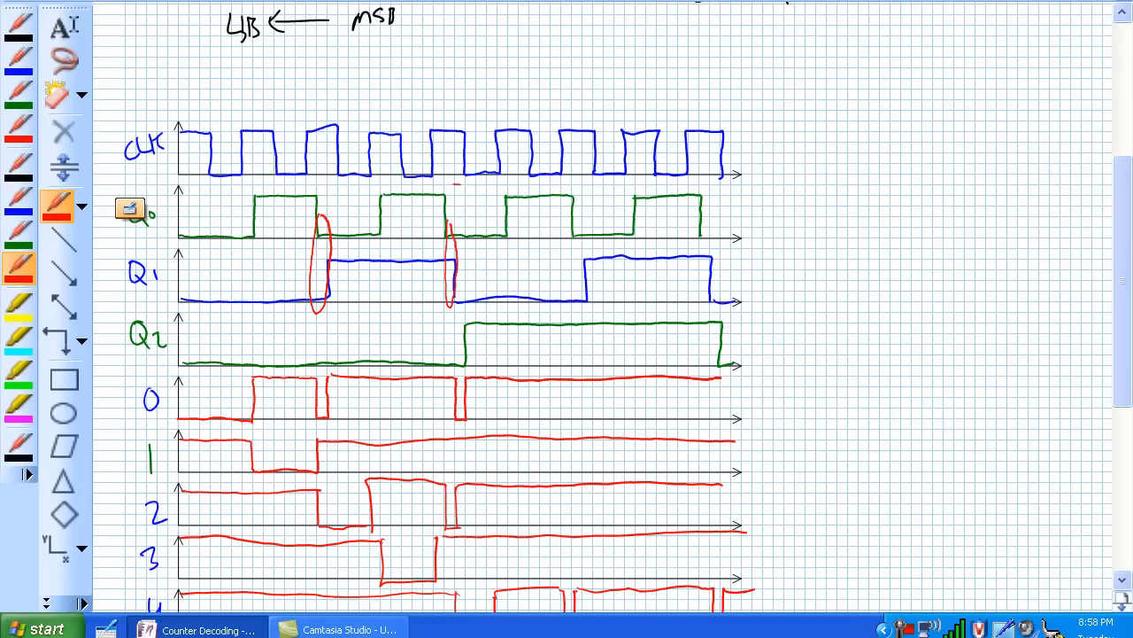
pyautogui.moveTo(457, 230); pyautogui.dragTo(457, 363)
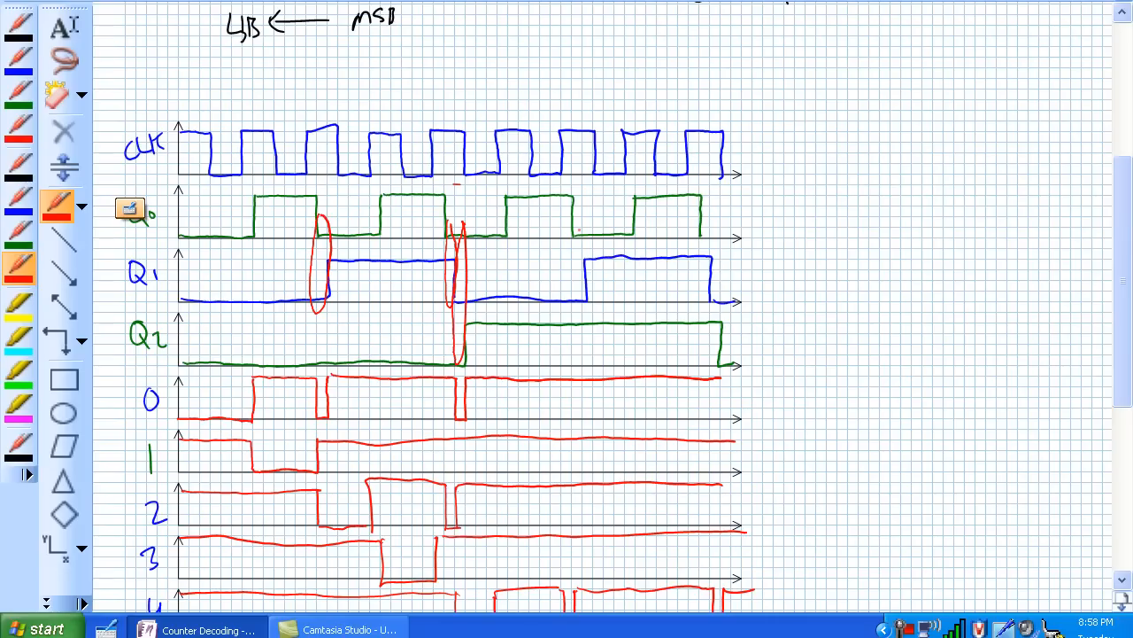
pyautogui.moveTo(574, 217); pyautogui.dragTo(574, 310)
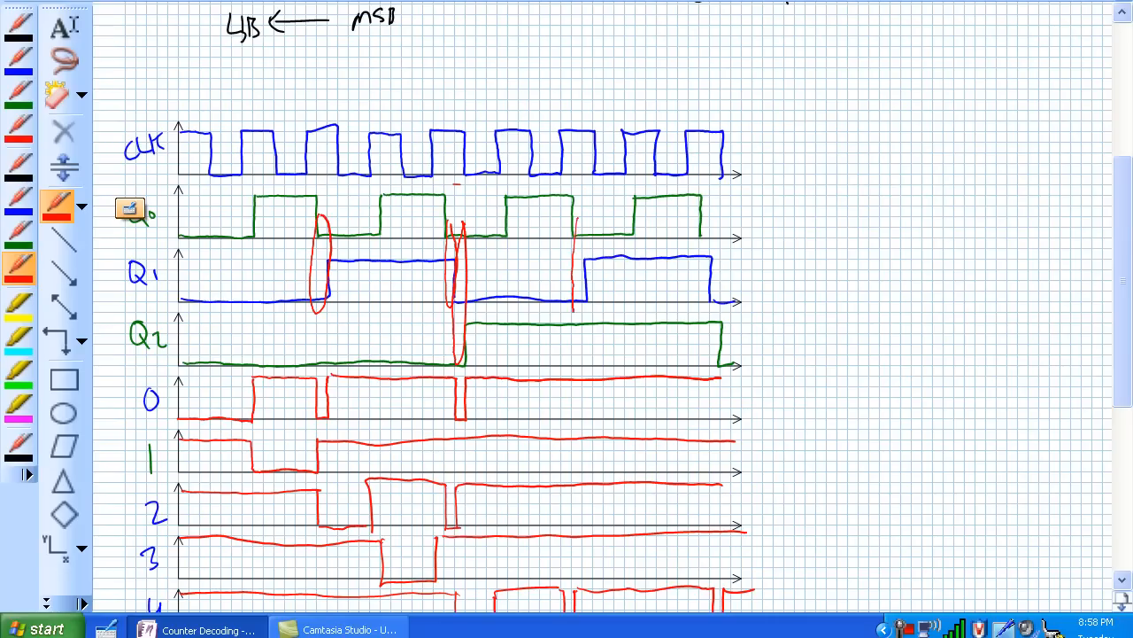
pyautogui.moveTo(576, 230); pyautogui.dragTo(575, 354)
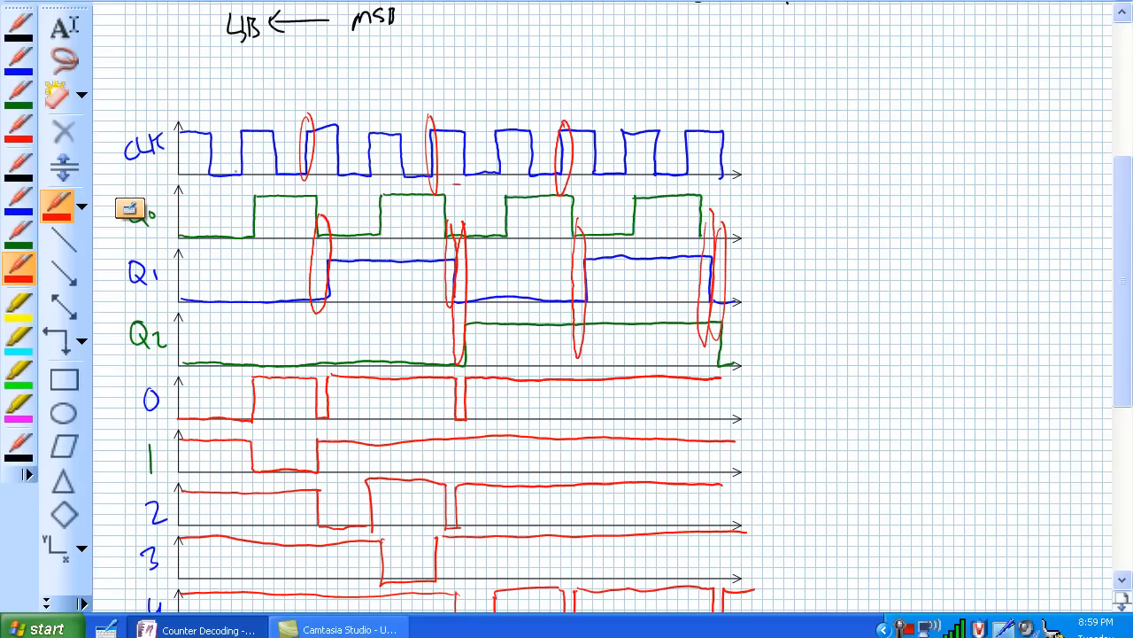
# Circle the clock low periods and write the 0/1 count bits for Q0–Q2 under each
pyautogui.moveTo(198, 174); pyautogui.dragTo(227, 173)
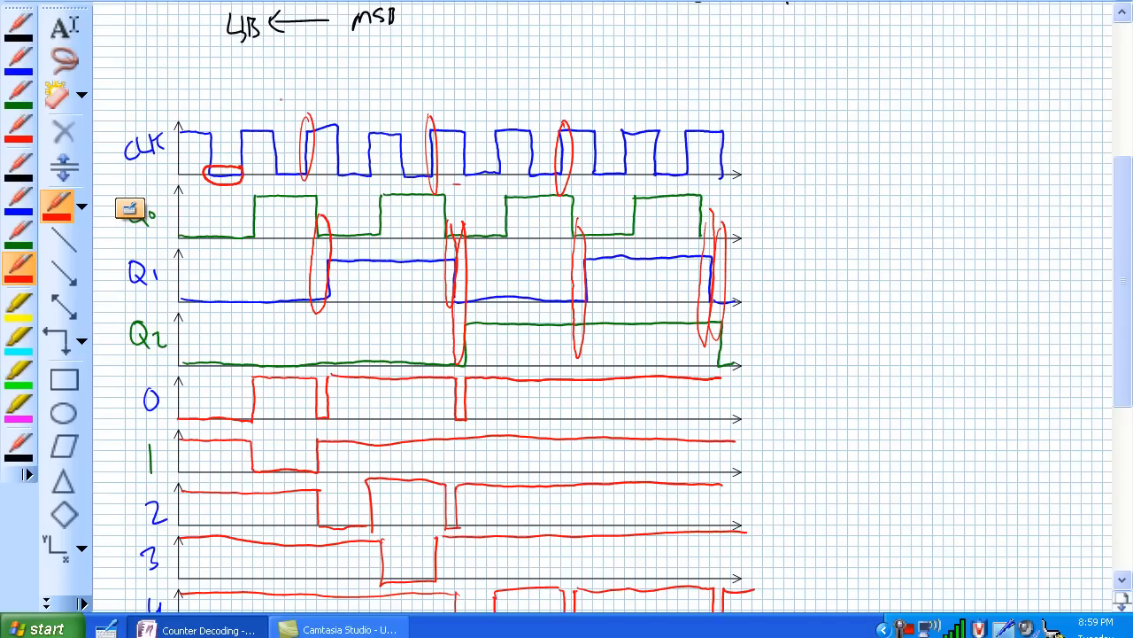
pyautogui.moveTo(266, 177); pyautogui.dragTo(310, 173)
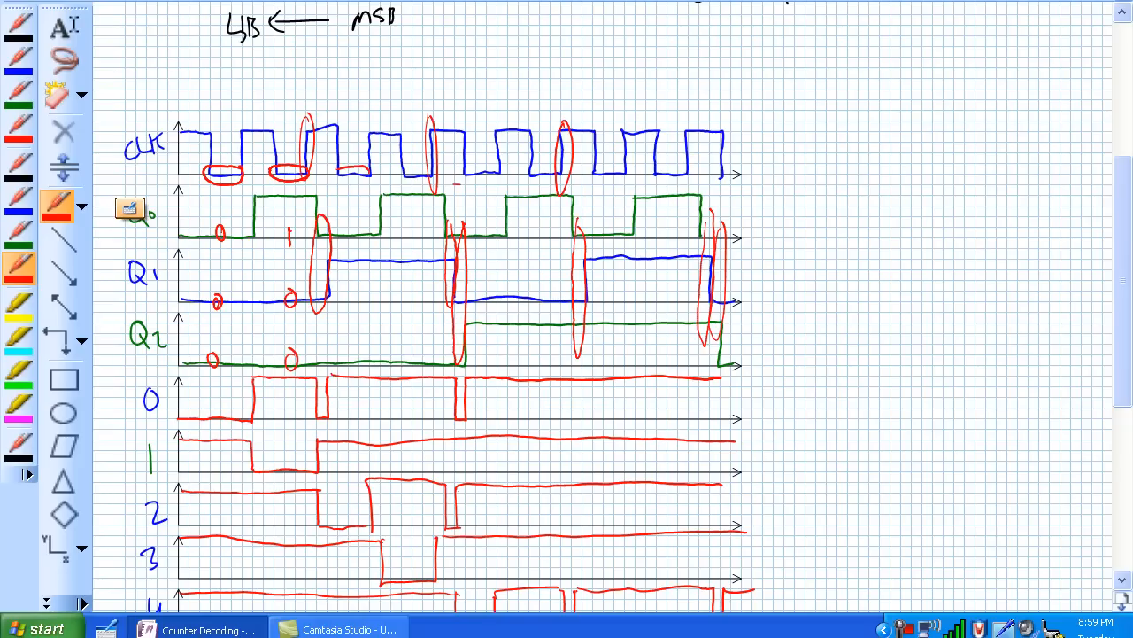
pyautogui.moveTo(345, 363); pyautogui.dragTo(363, 346)
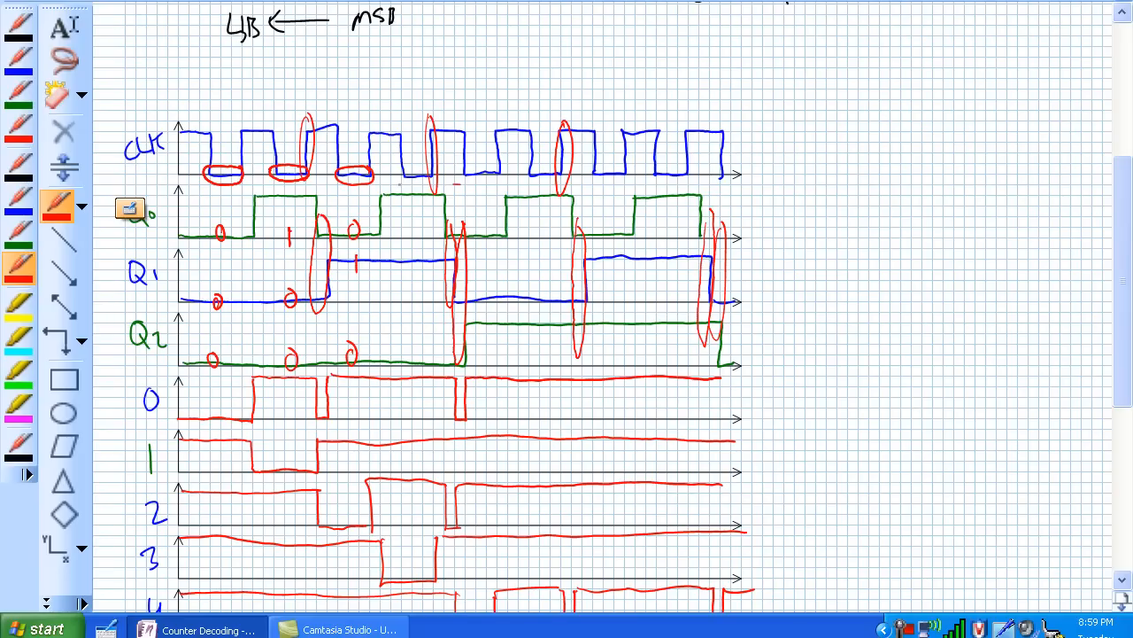
# Add red arrows at the Q0 switching edges and sketch the DIV 8 counter feeding the enabled decoder
pyautogui.moveTo(336, 234); pyautogui.dragTo(322, 209)
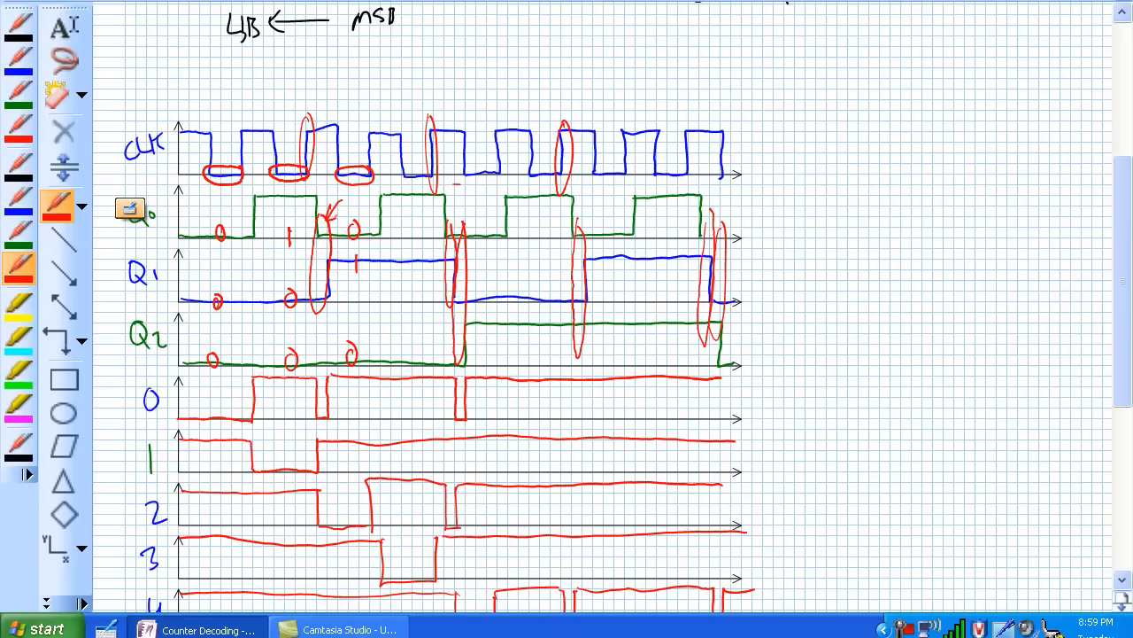
pyautogui.moveTo(446, 221); pyautogui.dragTo(478, 203)
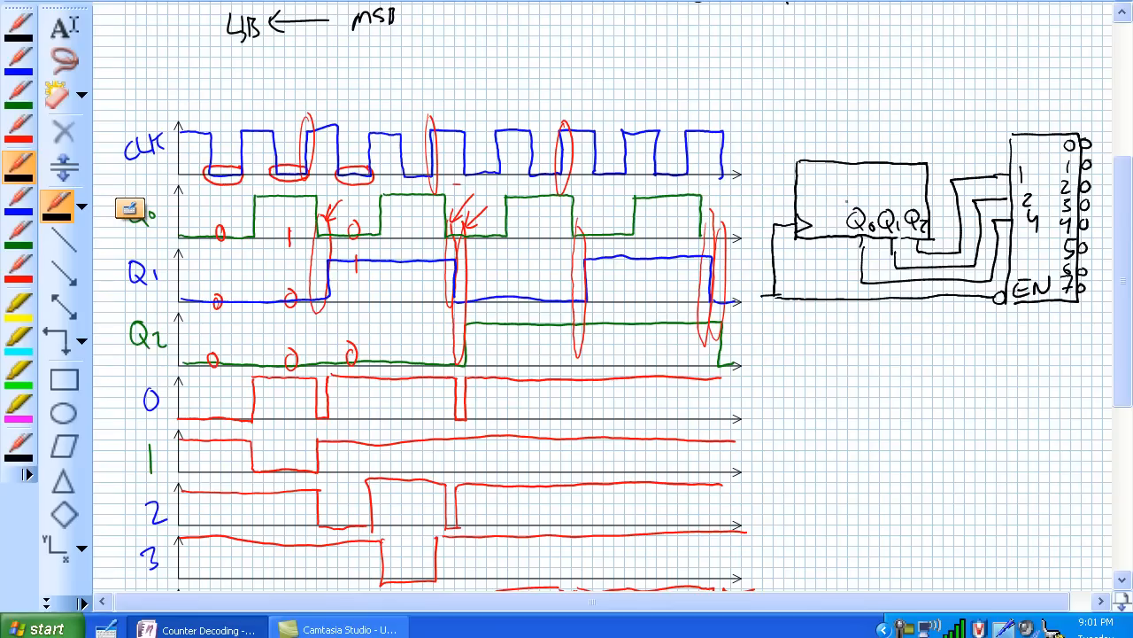
pyautogui.write('DIN')
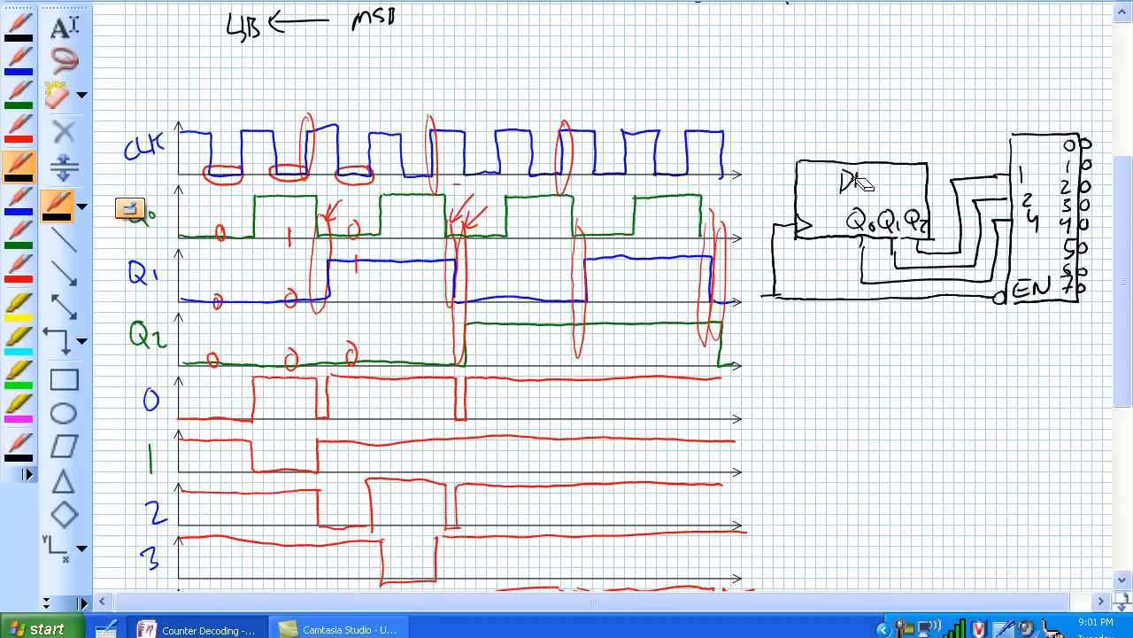
pyautogui.write('DIV 8')
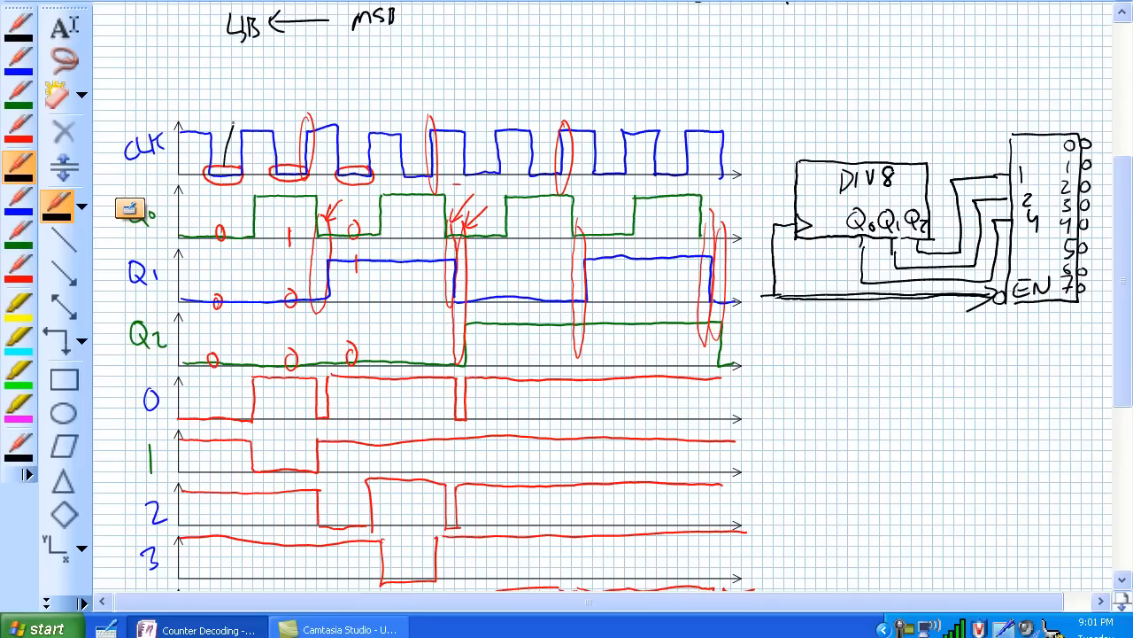
pyautogui.moveTo(234, 121); pyautogui.dragTo(220, 174)
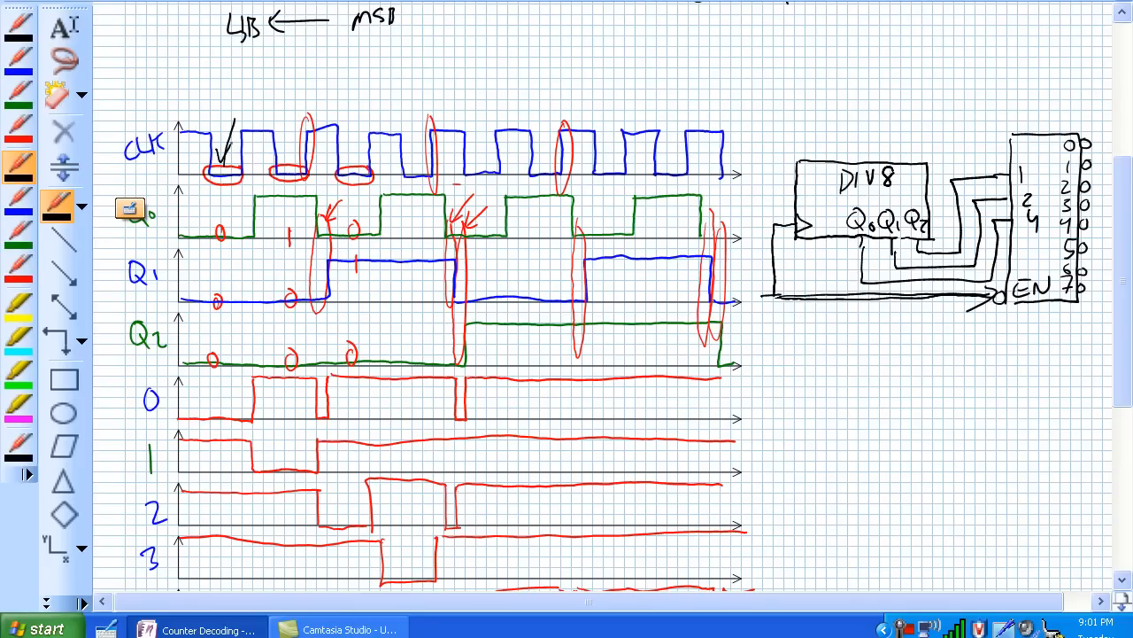